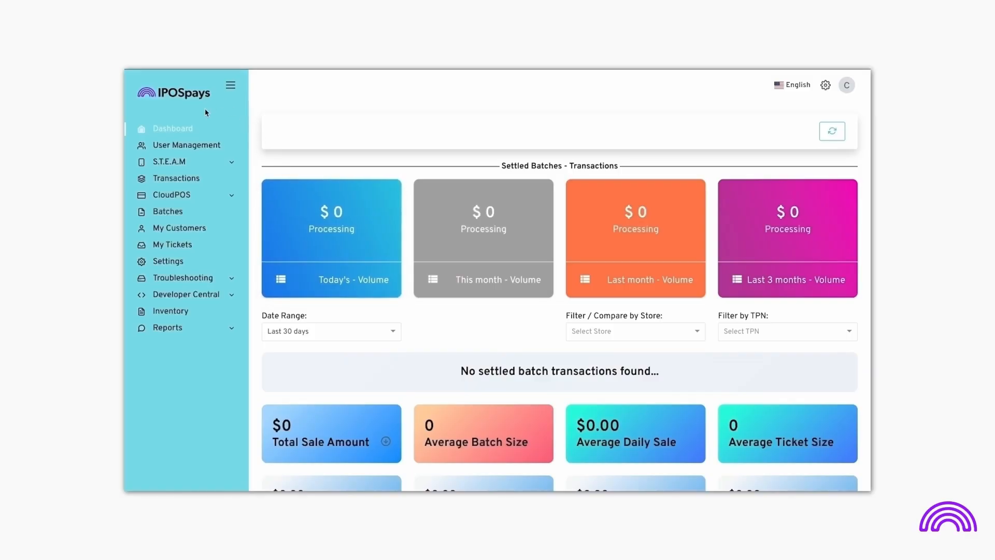
# Show the inventory page for the wandering basket store
pyautogui.click(170, 311)
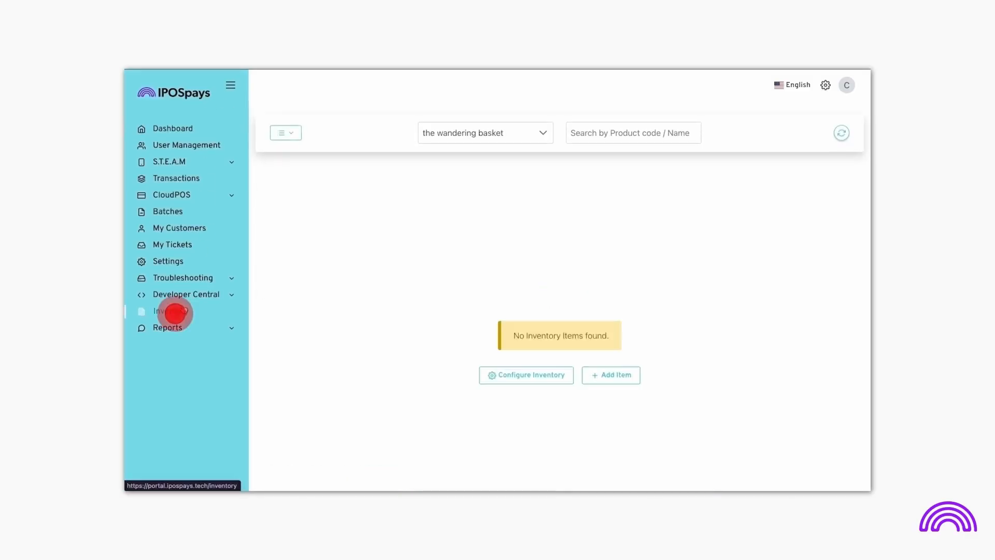
pyautogui.click(485, 132)
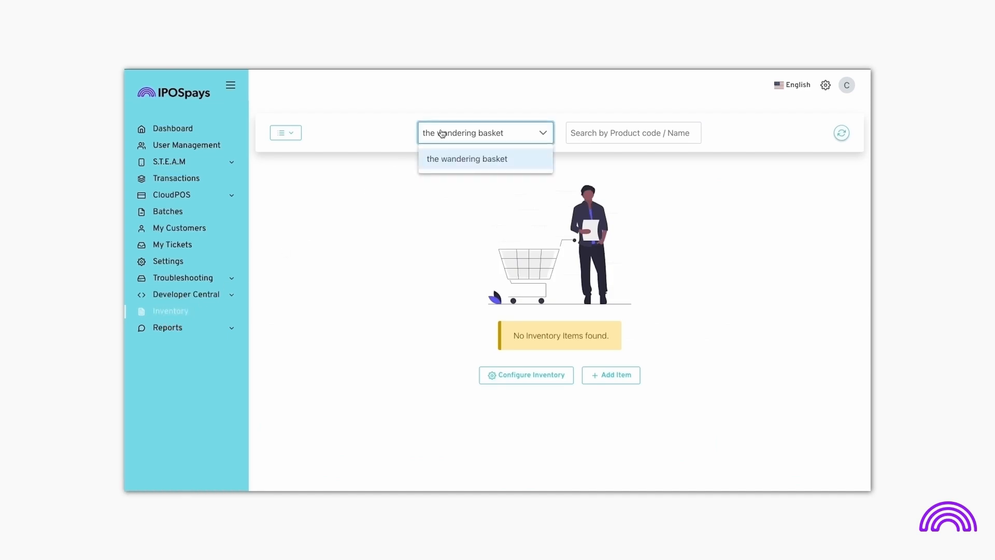
pyautogui.click(468, 158)
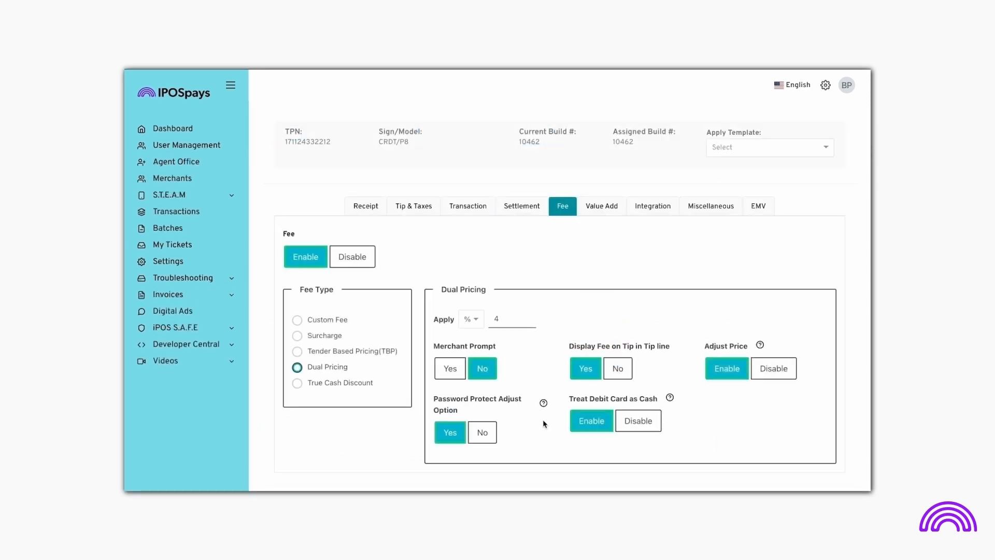
pyautogui.click(470, 318)
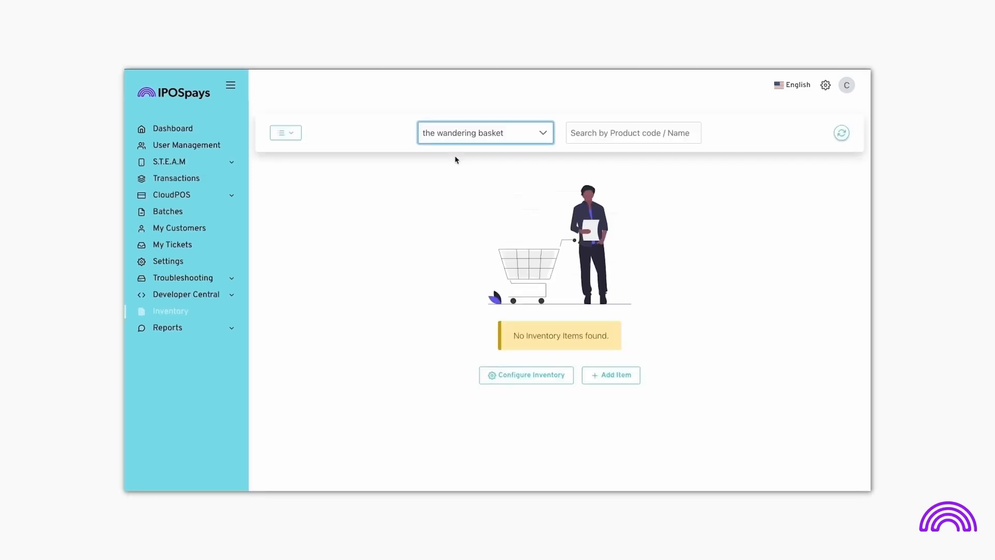
# In Configure Inventory, keep cash as default price entry mode and set card markup rate to 3%
pyautogui.click(526, 374)
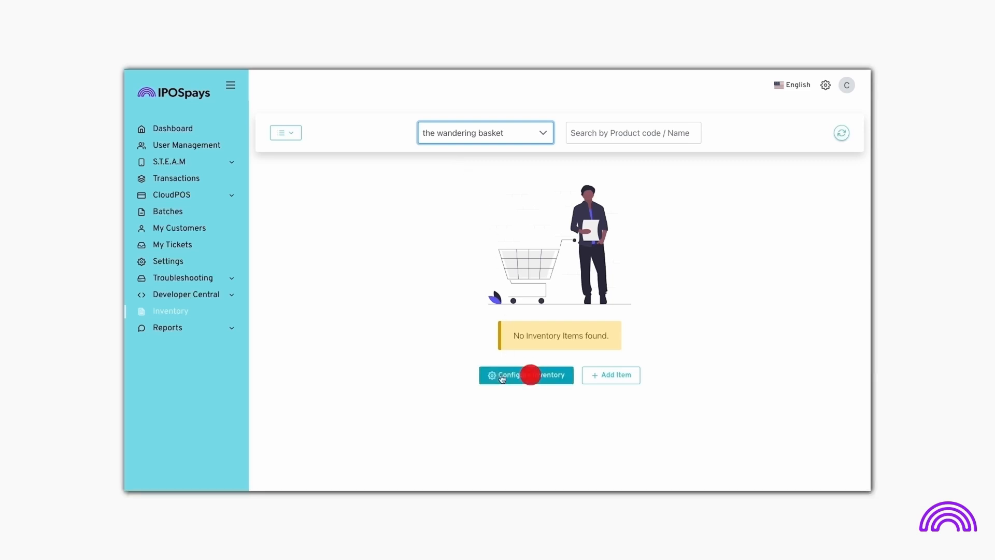
pyautogui.click(525, 374)
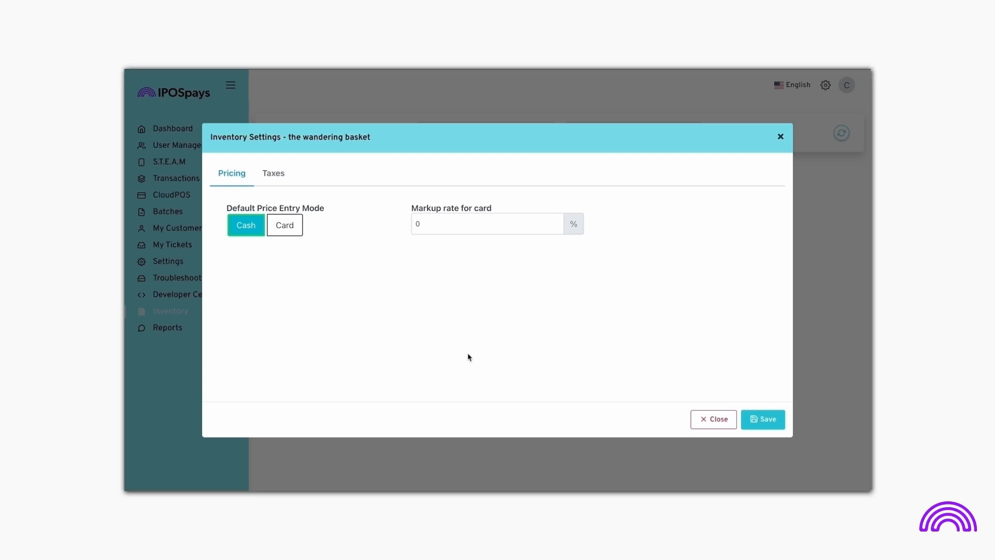
pyautogui.click(284, 225)
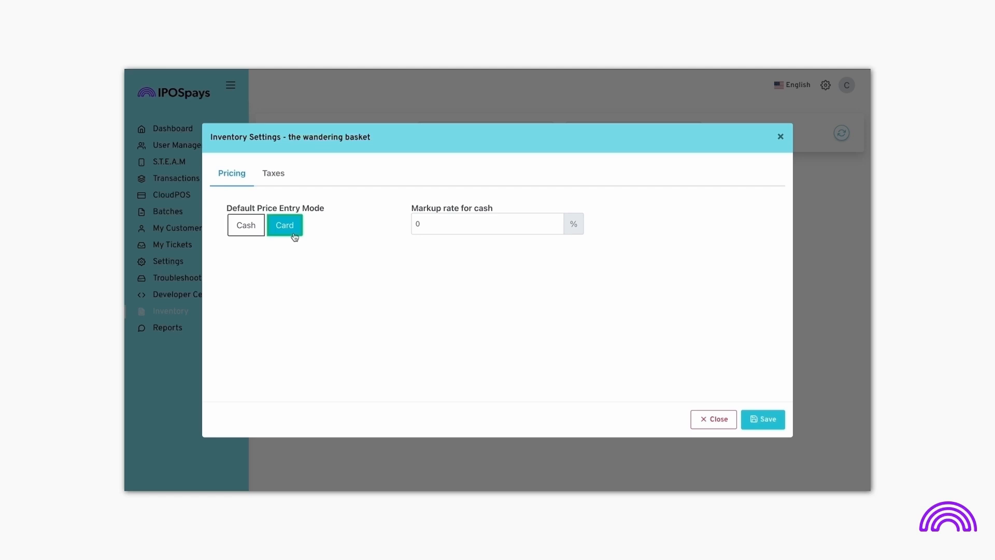
pyautogui.click(245, 225)
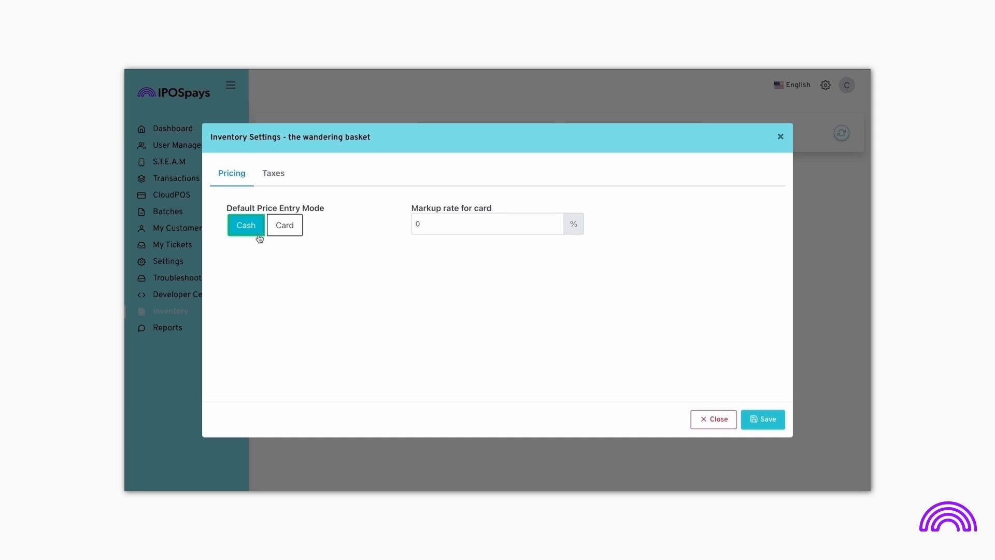
pyautogui.write('7.5%')
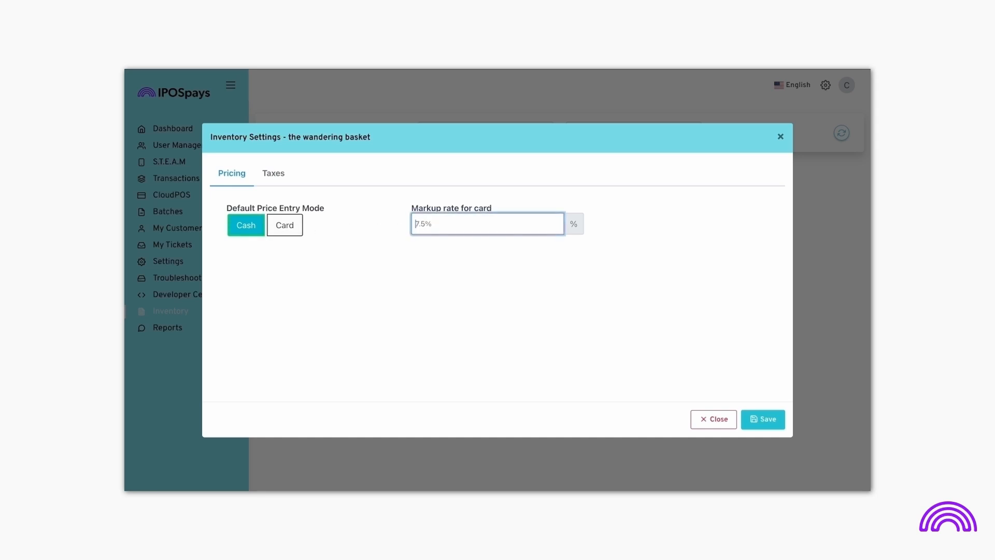
pyautogui.write('3')
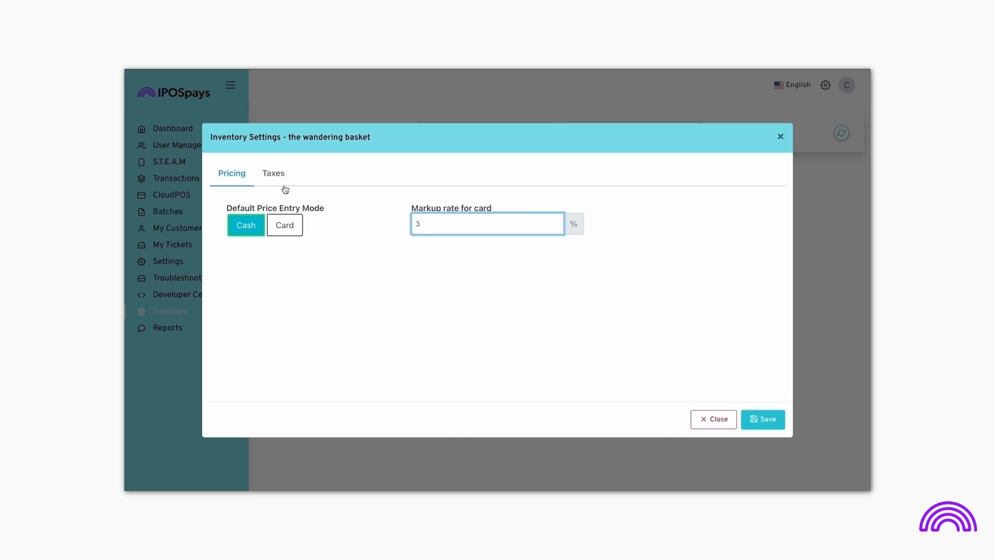
# Set tax 1 to 2% local and add tax 2 at 2% as a state tax
pyautogui.click(273, 173)
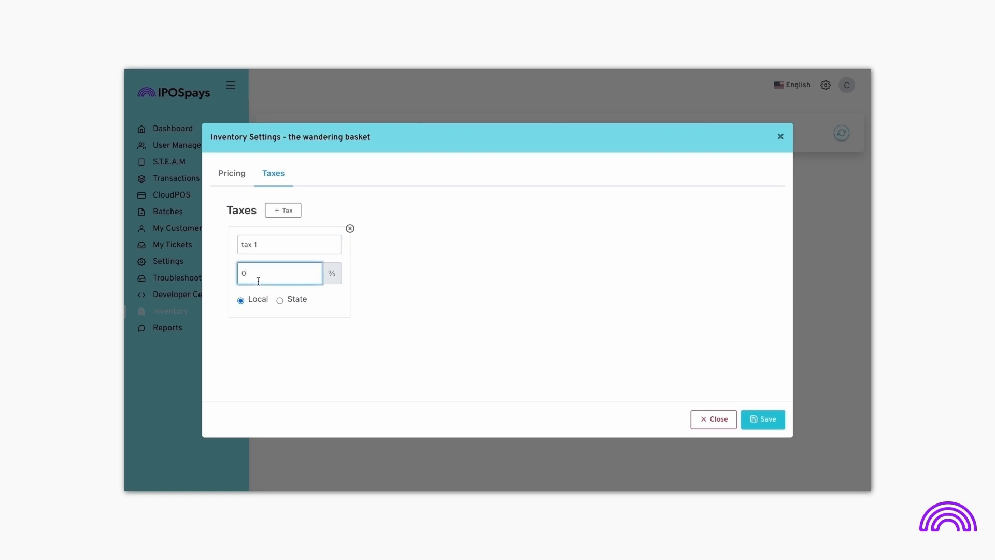
pyautogui.write('2')
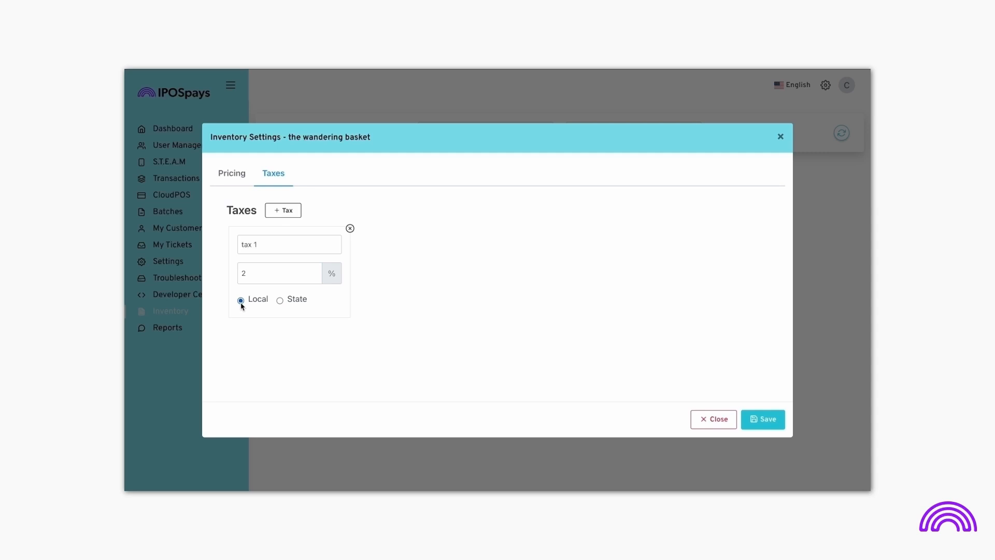
pyautogui.click(282, 210)
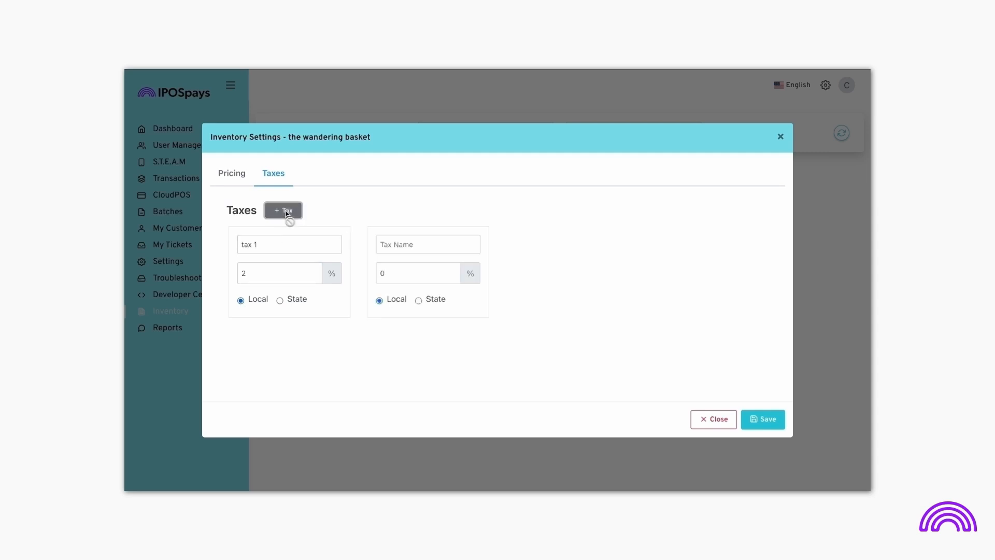
pyautogui.click(428, 244)
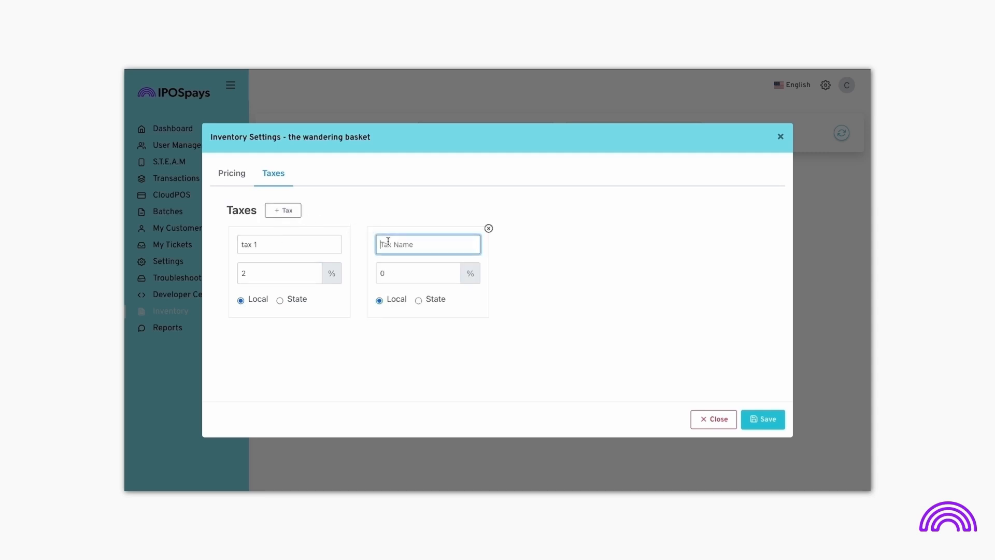
pyautogui.write('tax 2')
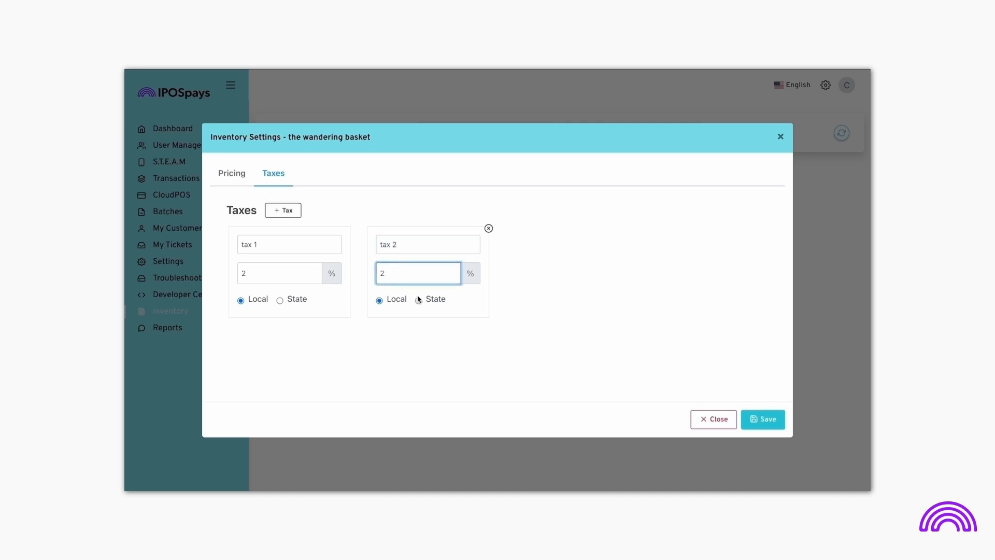
pyautogui.click(422, 299)
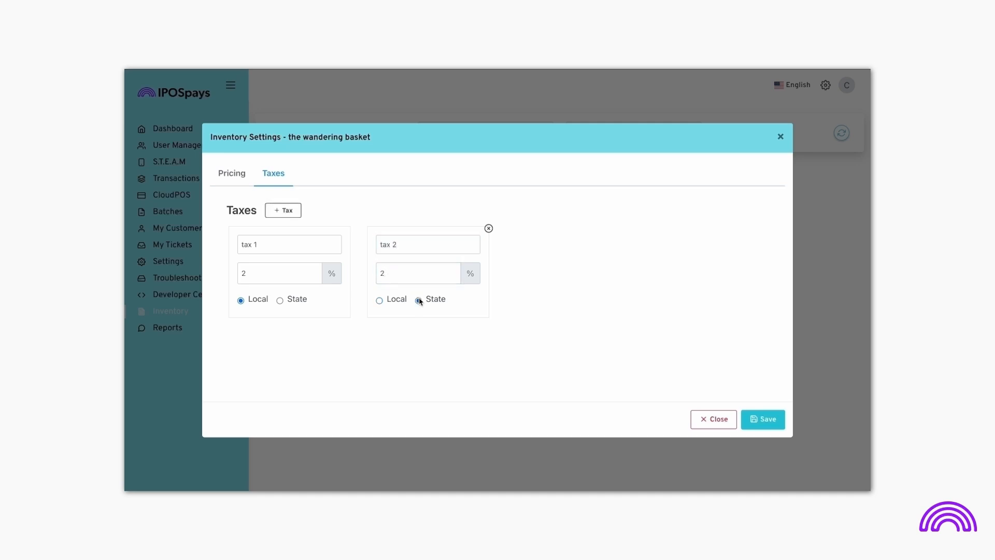
# Save the inventory pricing and tax settings
pyautogui.click(764, 420)
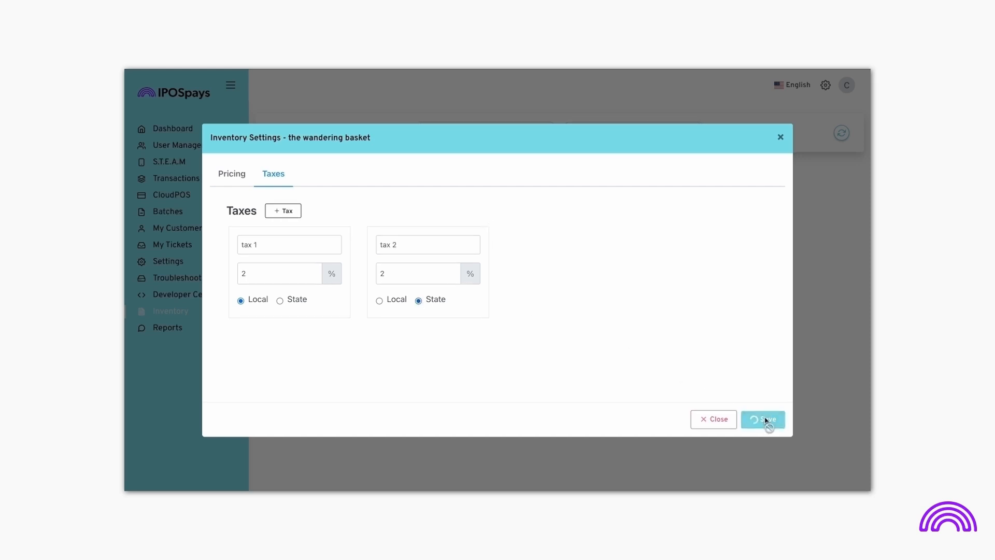
pyautogui.click(763, 420)
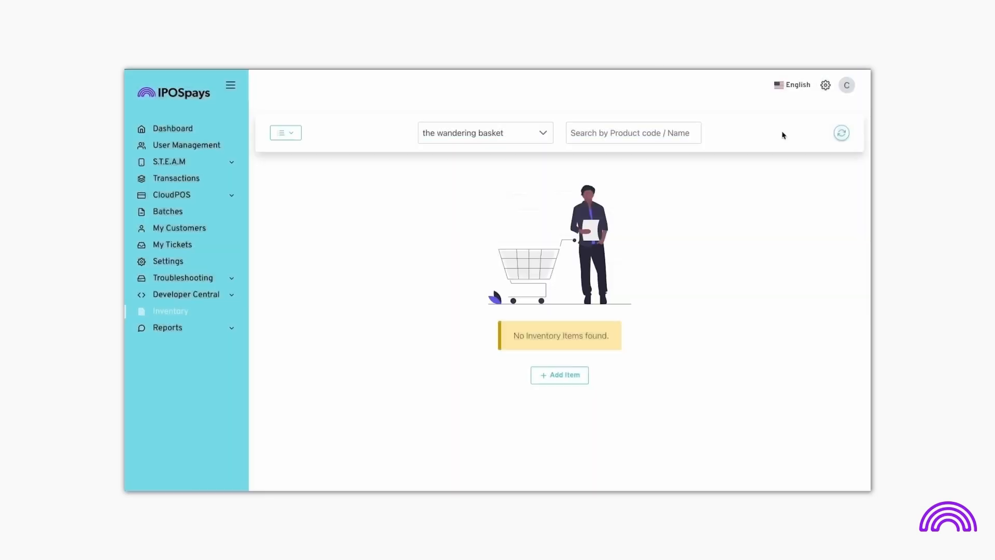
# Start a new item peach with code 6789, cash price 1 and auto-filled card price 1.03
pyautogui.click(559, 375)
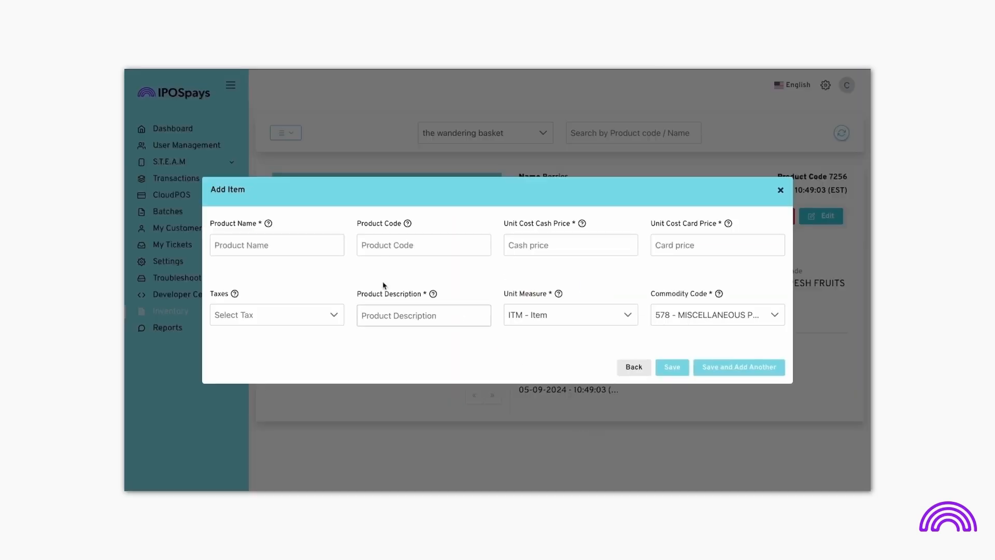
pyautogui.write('peach')
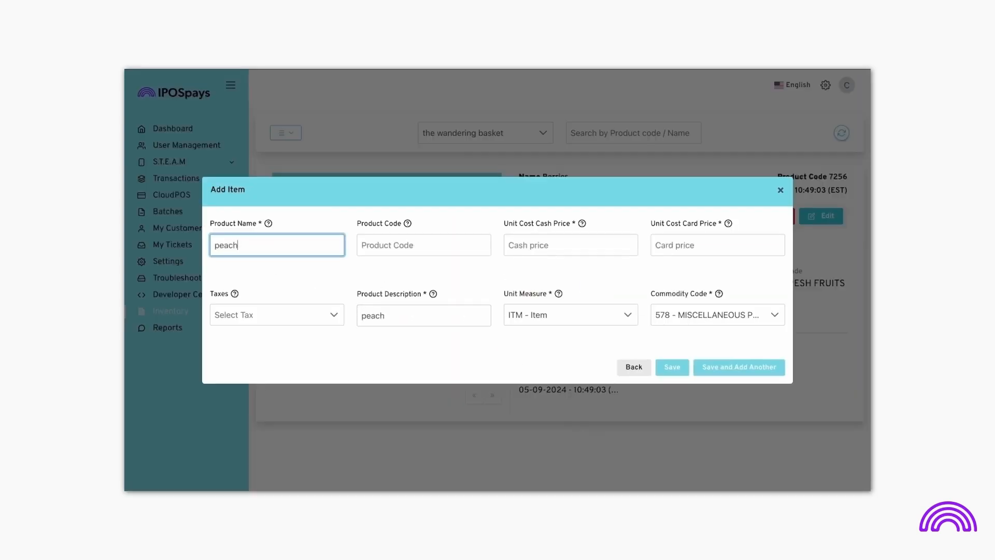
pyautogui.click(423, 244)
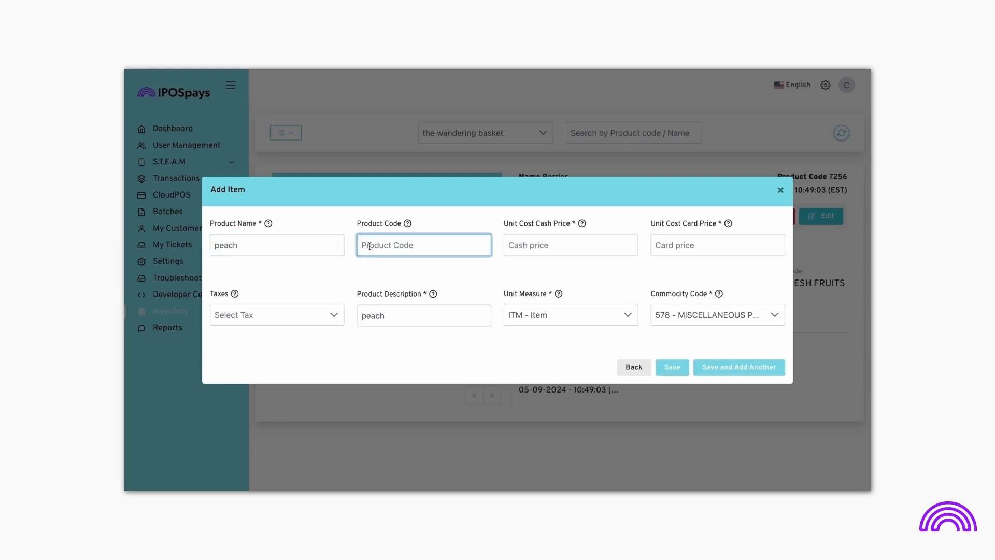
pyautogui.write('6789')
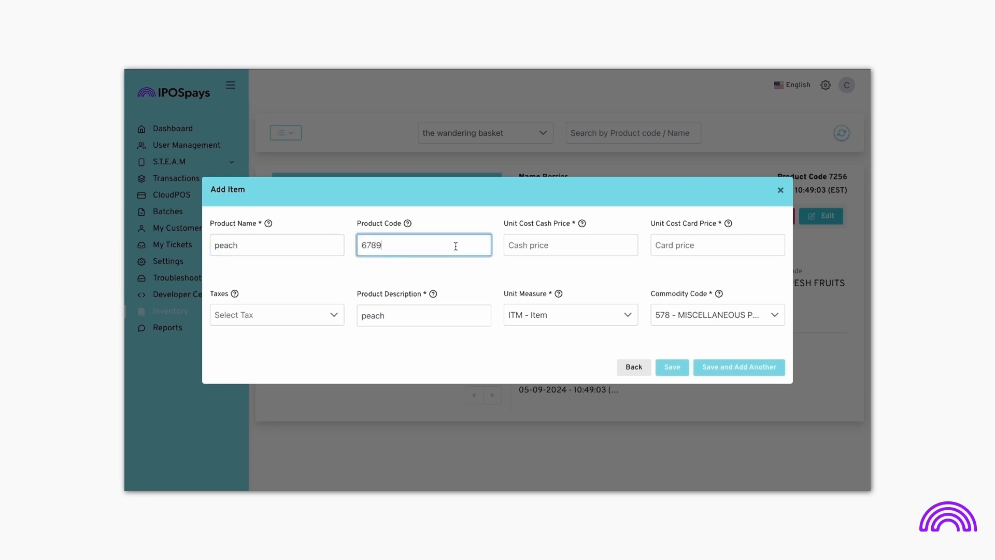
pyautogui.write('1')
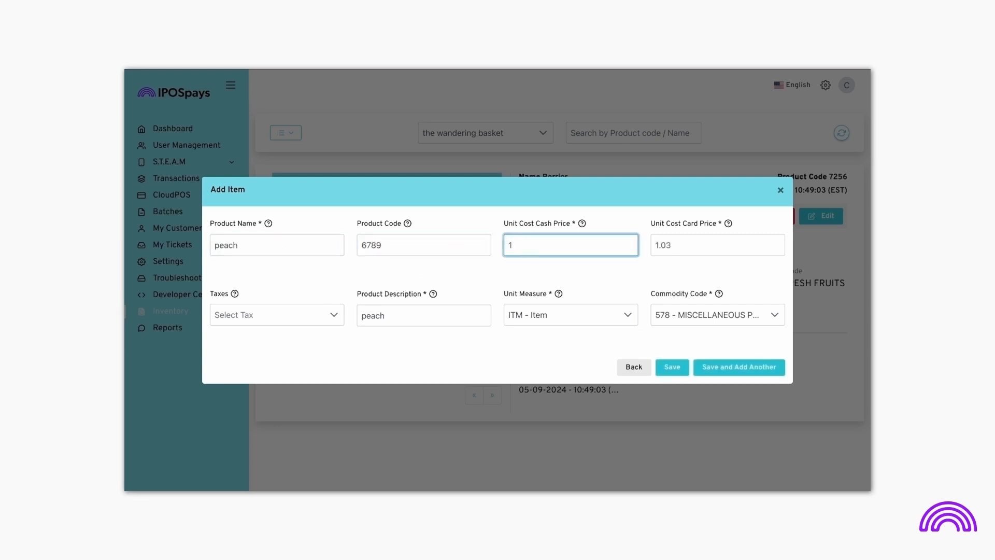
pyautogui.click(718, 245)
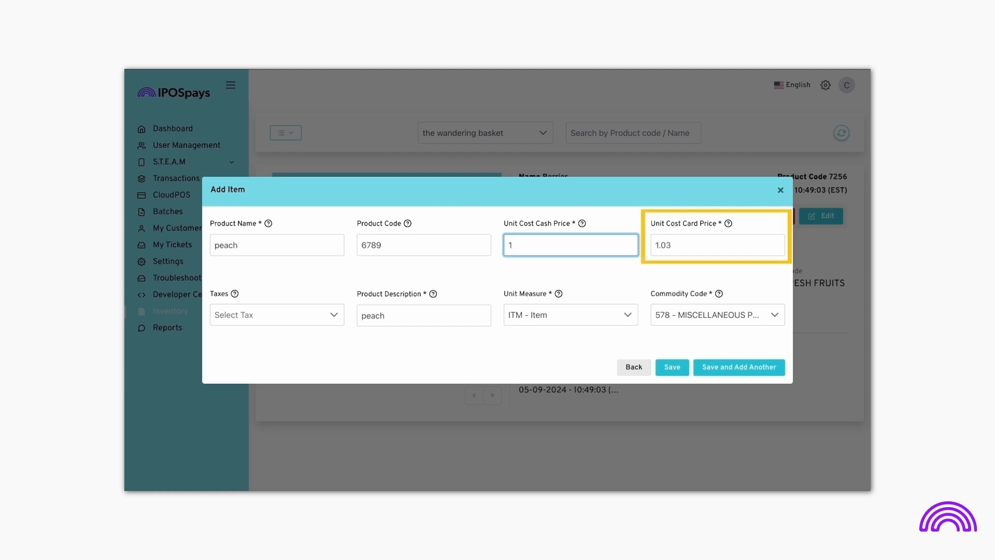
# Keep Item as unit, set commodity code 39028 - FRESH FRUITS, and save and add another
pyautogui.click(276, 315)
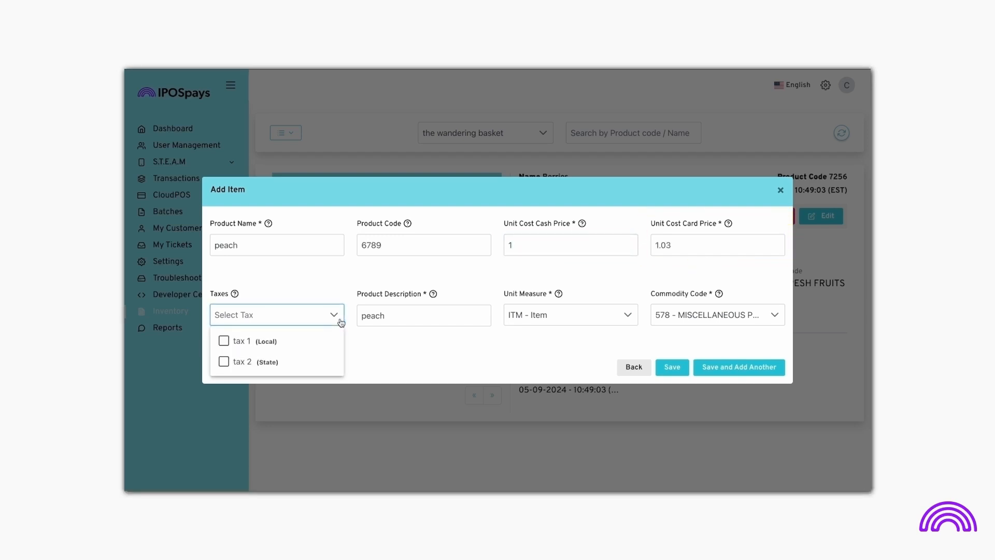
pyautogui.click(422, 315)
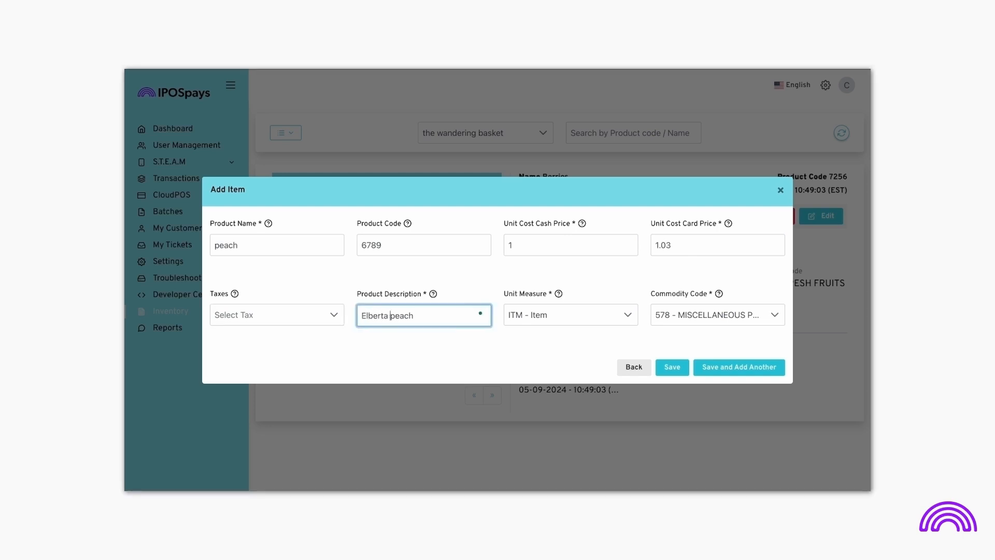
pyautogui.click(568, 314)
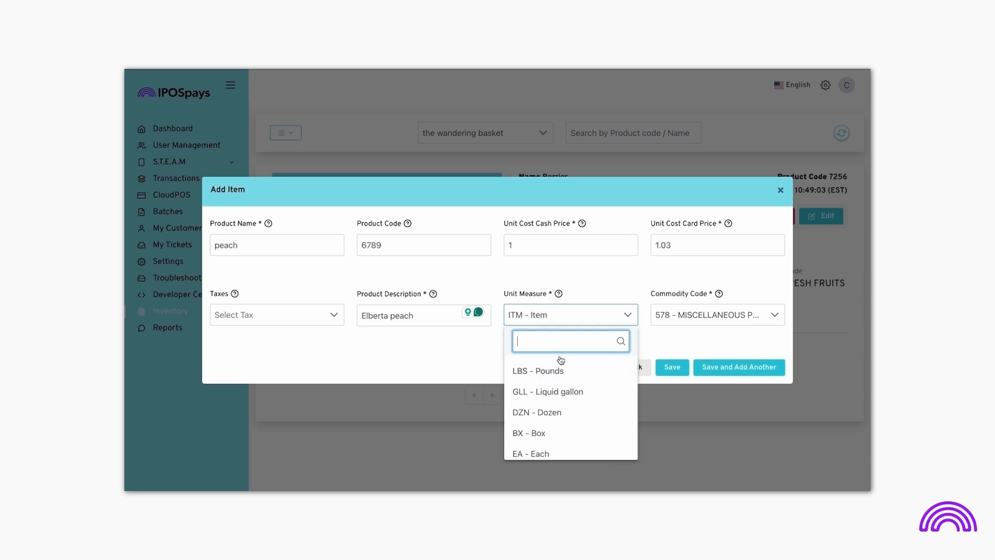
pyautogui.click(569, 314)
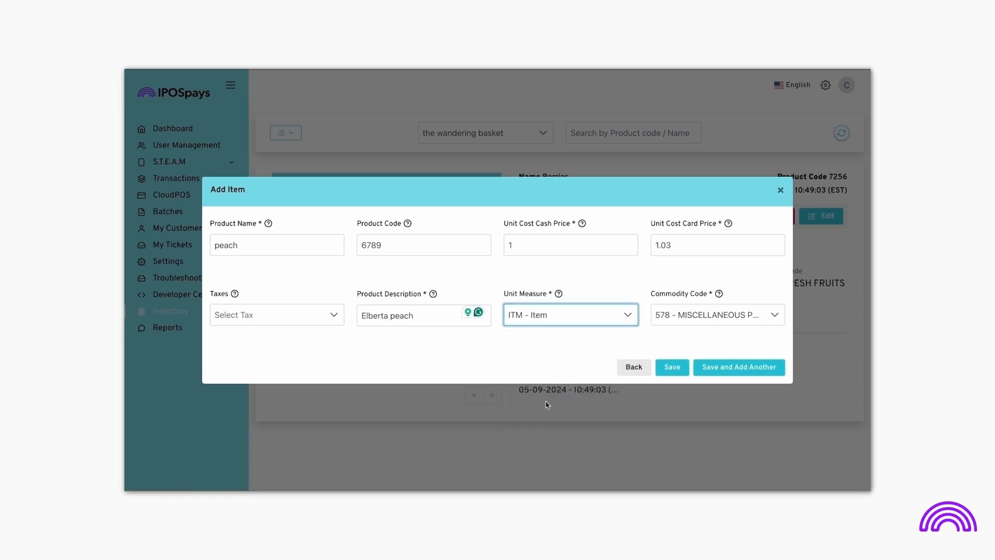
pyautogui.click(717, 314)
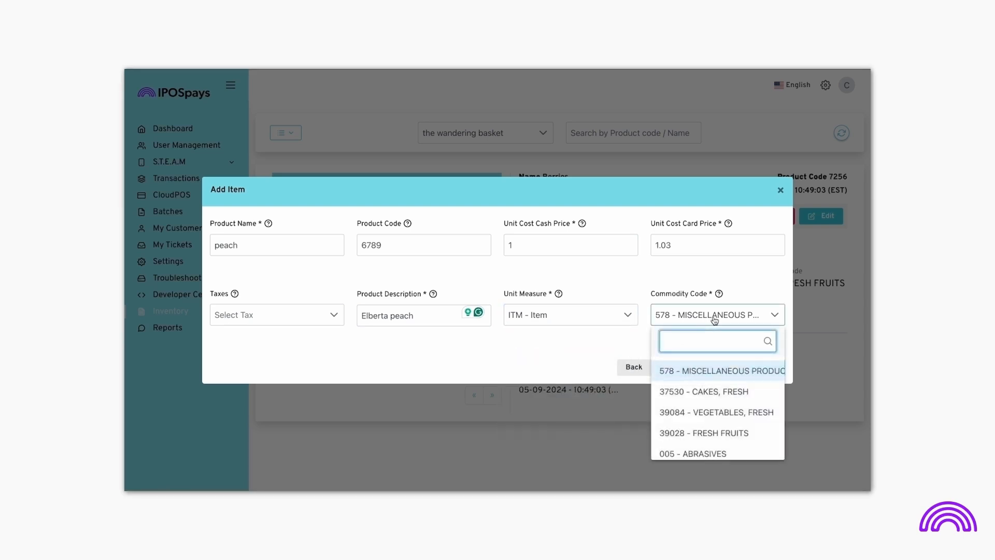
pyautogui.click(704, 434)
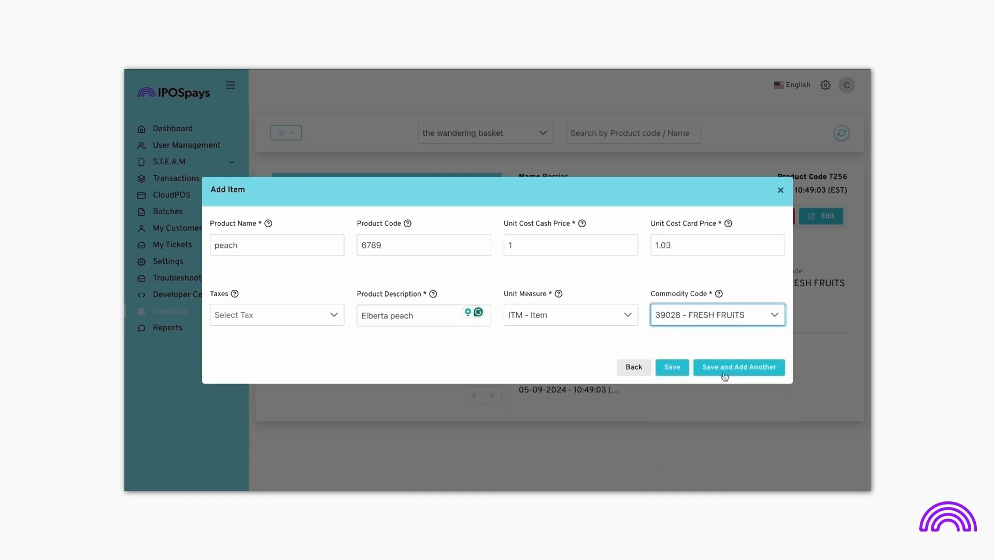
pyautogui.click(738, 367)
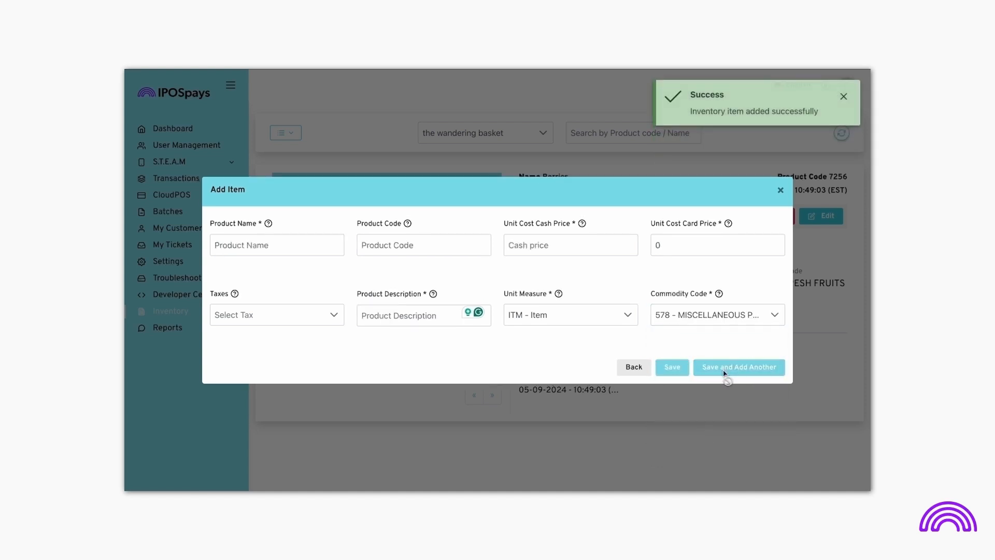
# Add Apple with card price 1 and commodity code 39028 - FRESH FRUITS, then save it
pyautogui.click(739, 367)
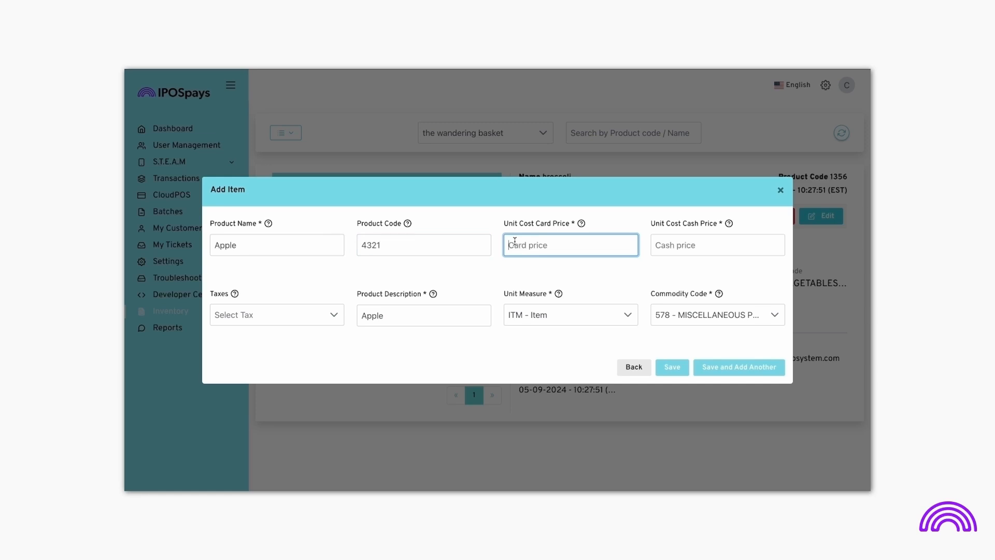
pyautogui.write('1')
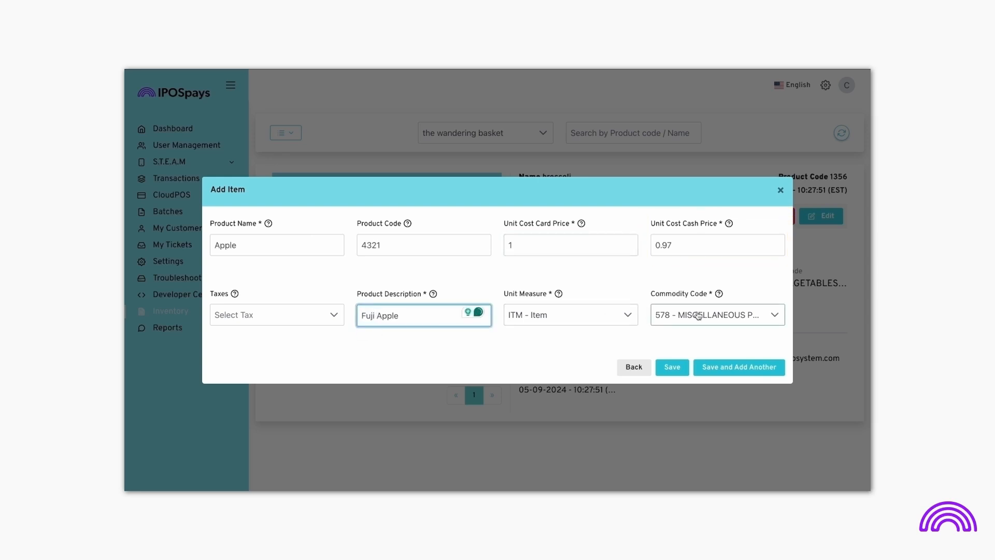
pyautogui.click(717, 314)
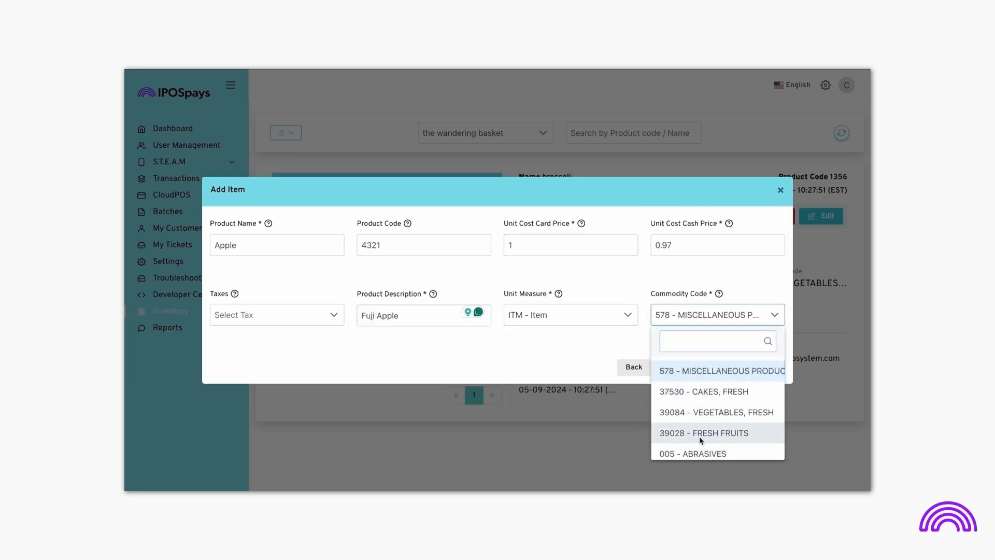
pyautogui.click(705, 433)
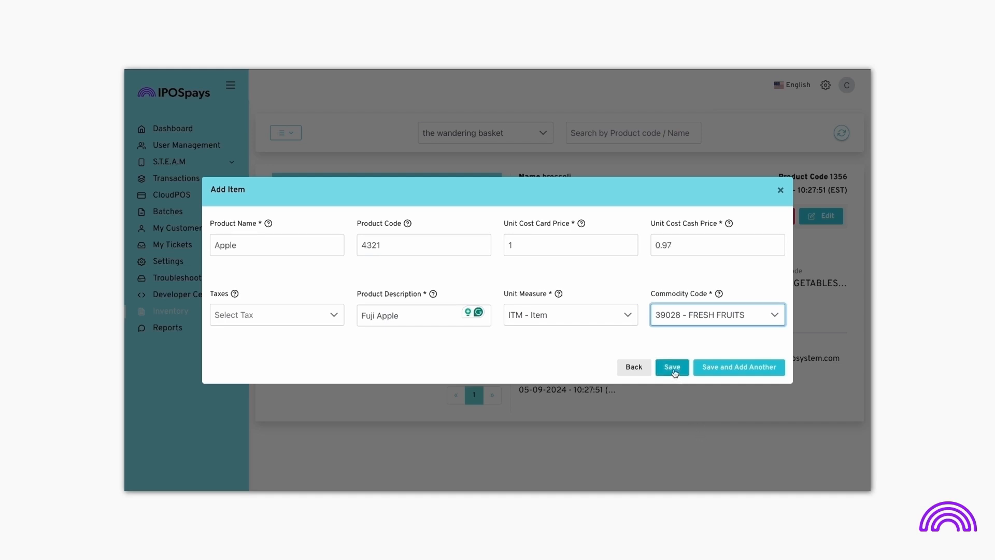
pyautogui.click(672, 367)
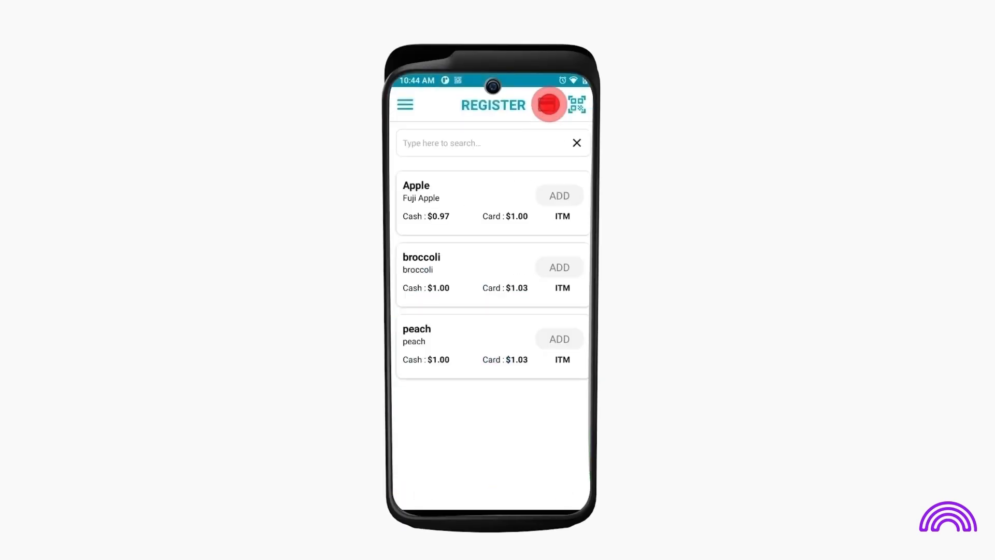
# View the DvPayLite register listing the synced Apple, broccoli and peach items
pyautogui.click(548, 104)
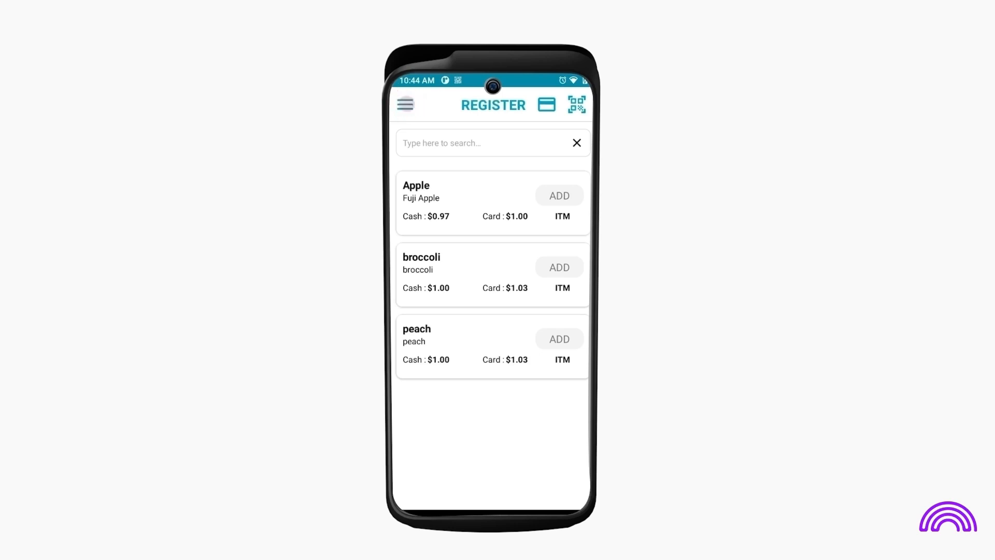
pyautogui.click(404, 104)
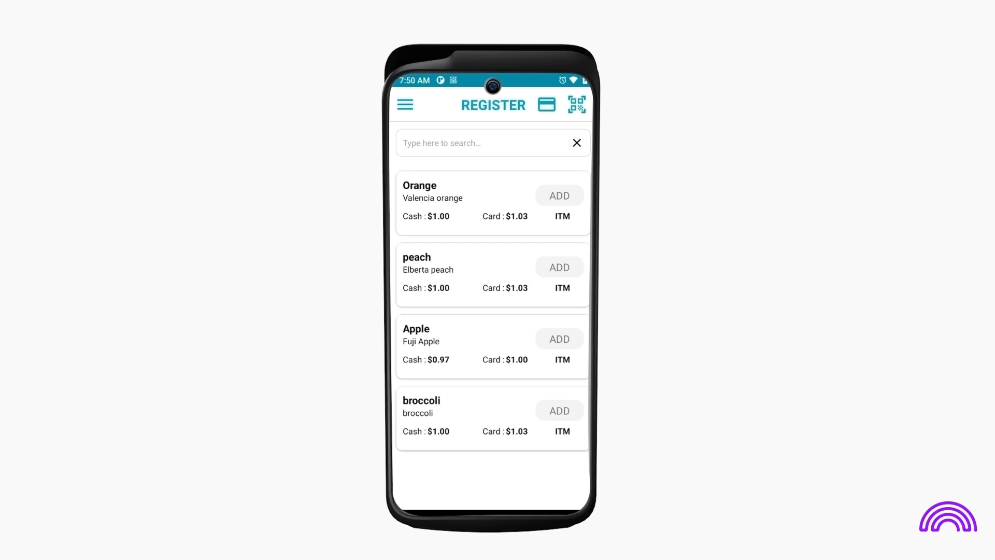
# Add a register item with code 7256, description Cranberries and card price 1.00
pyautogui.click(405, 105)
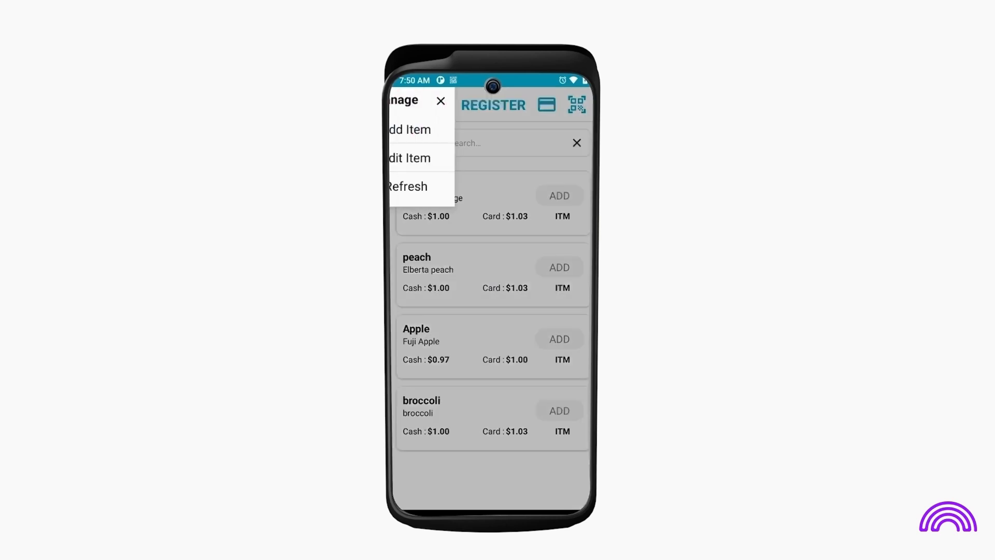
pyautogui.click(408, 130)
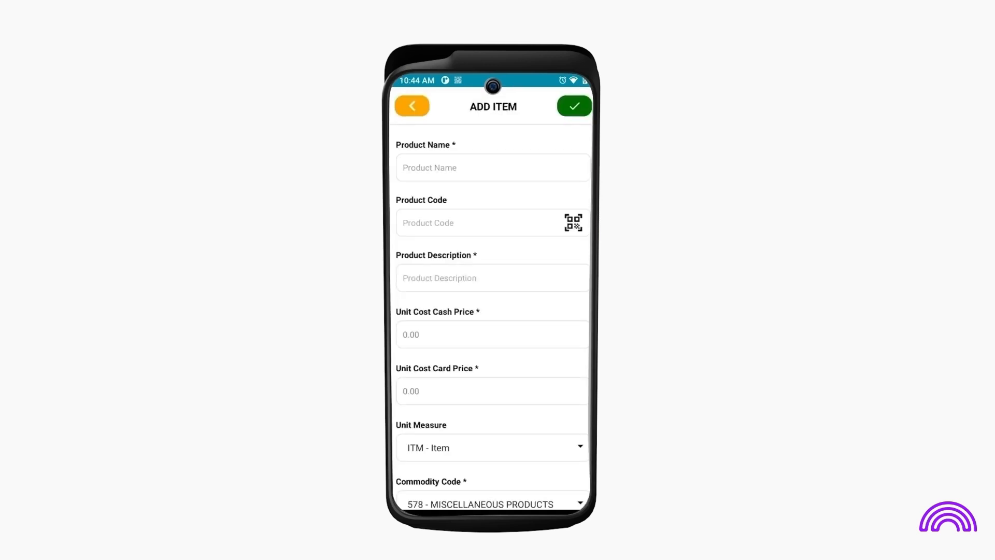
pyautogui.click(472, 223)
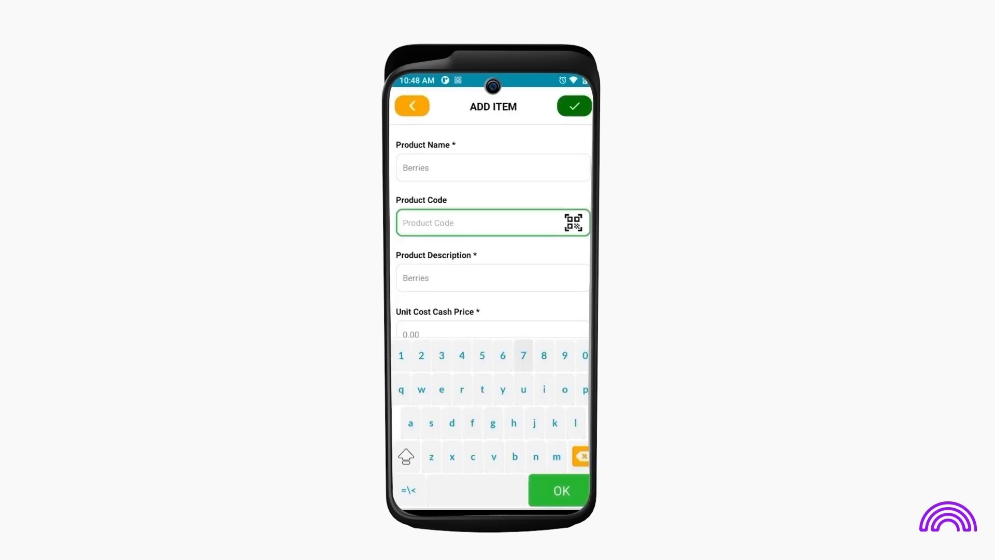
pyautogui.click(573, 222)
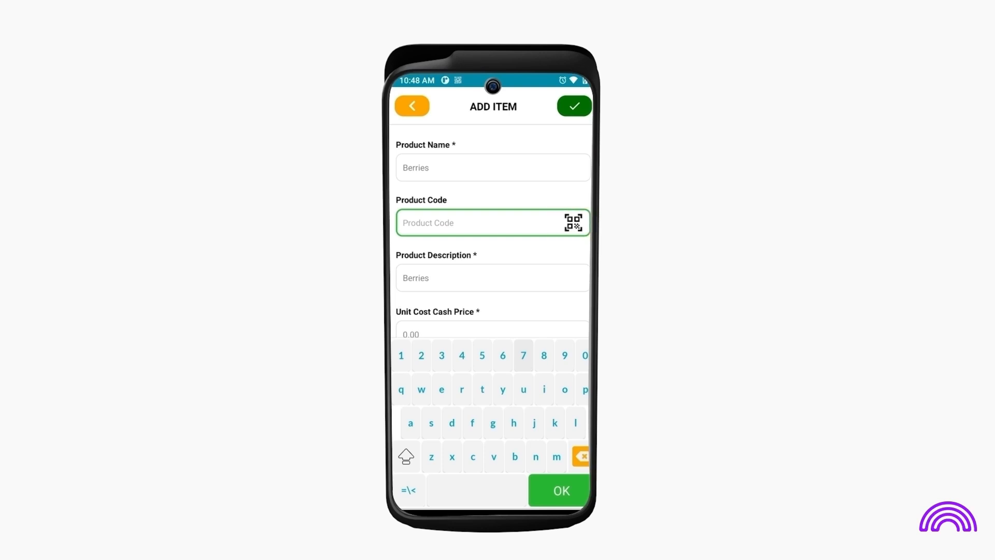
pyautogui.write('7256')
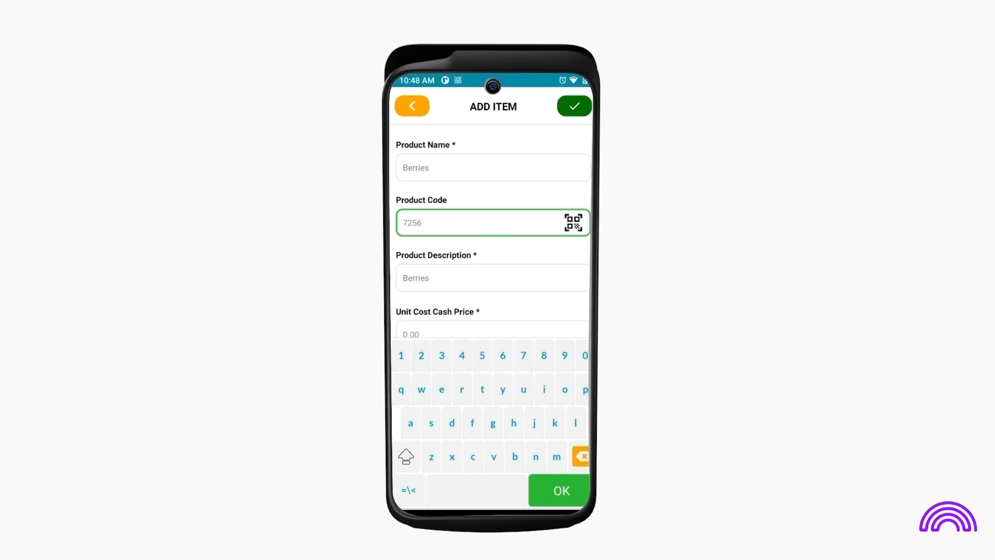
pyautogui.click(491, 278)
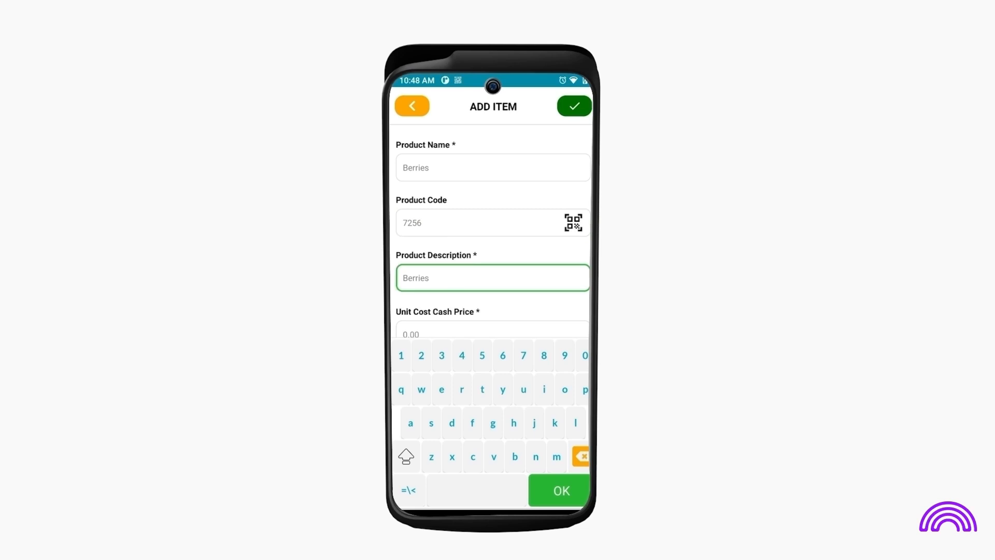
pyautogui.write('Cranberr')
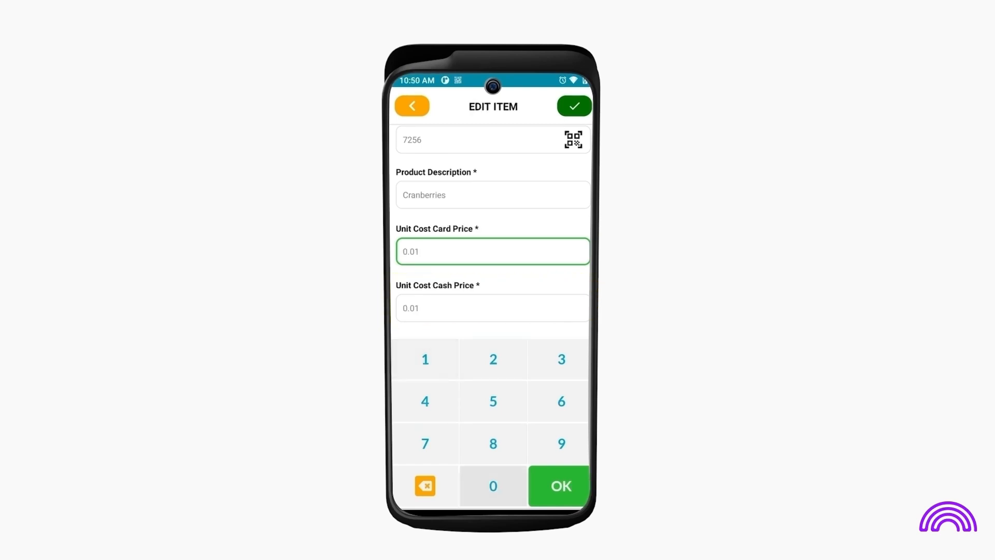
pyautogui.click(559, 485)
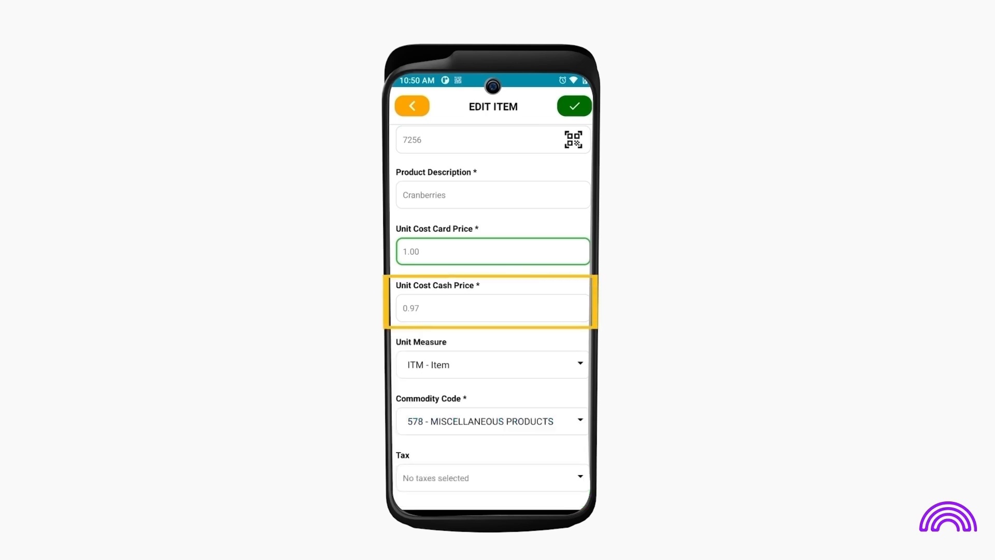
# Keep ITM unit, set commodity 39028 FRESH FRUITS, and leave tax unselected
pyautogui.click(491, 364)
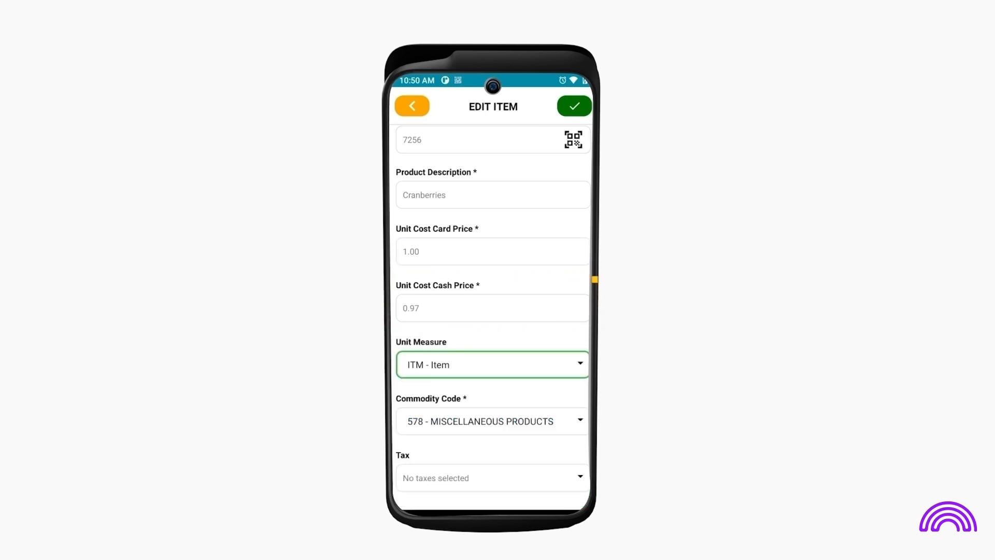
pyautogui.click(492, 364)
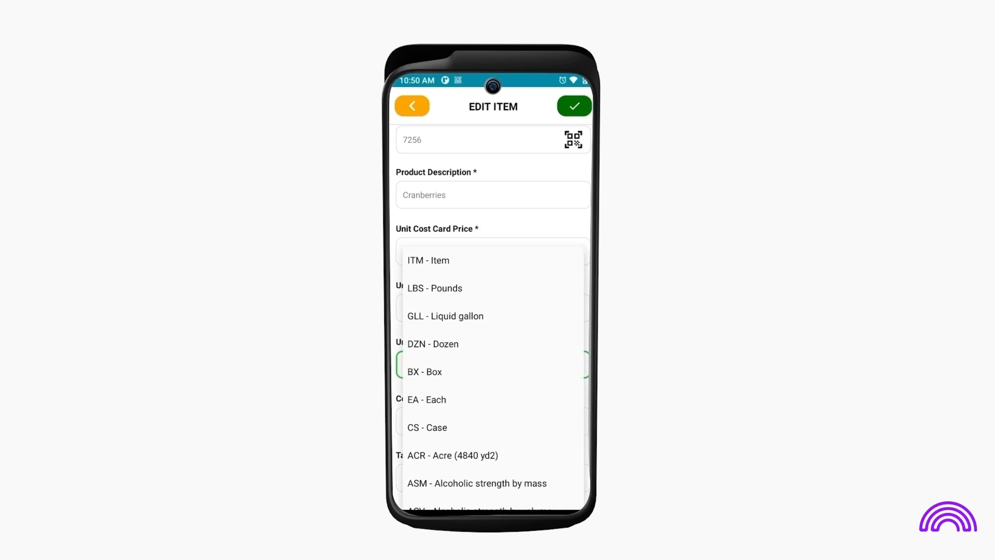
pyautogui.click(428, 259)
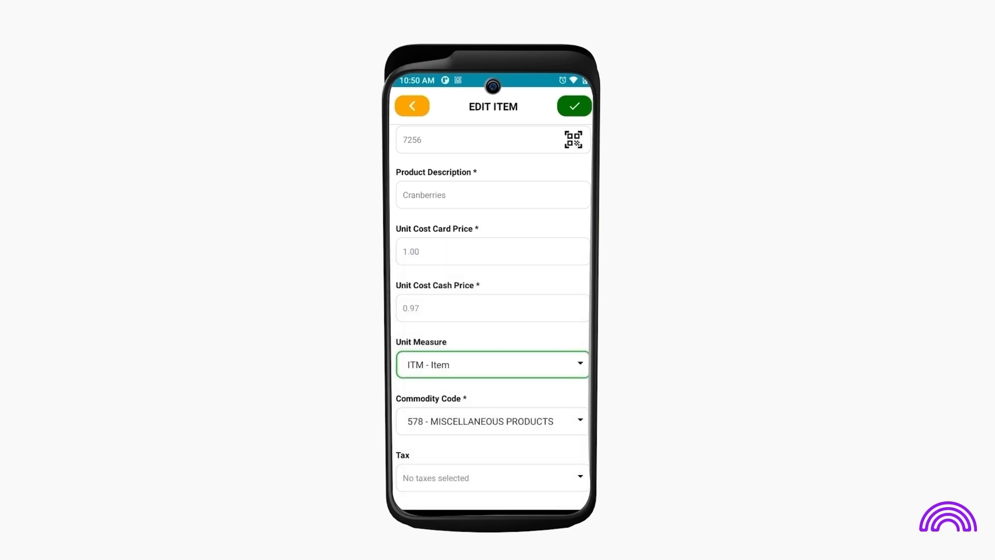
pyautogui.click(491, 420)
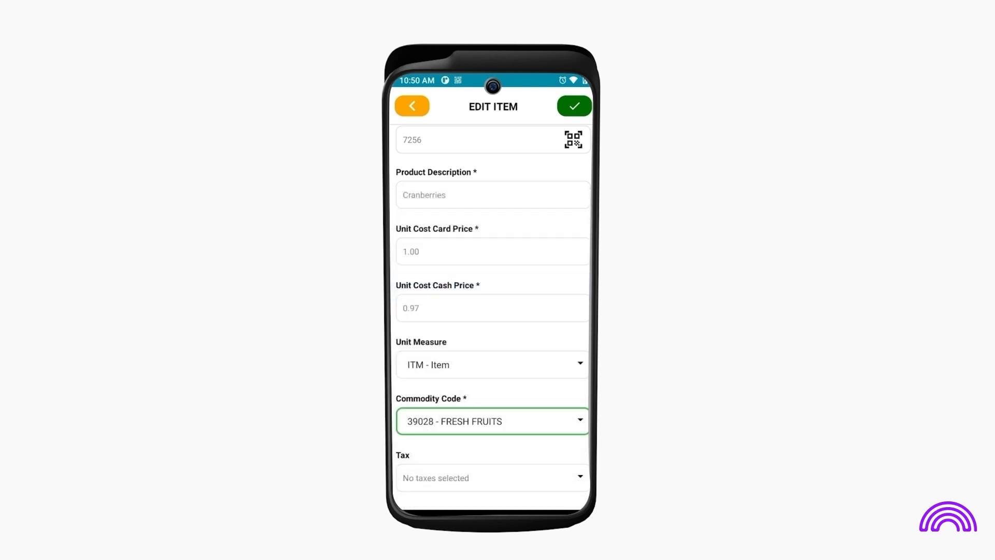
pyautogui.click(491, 478)
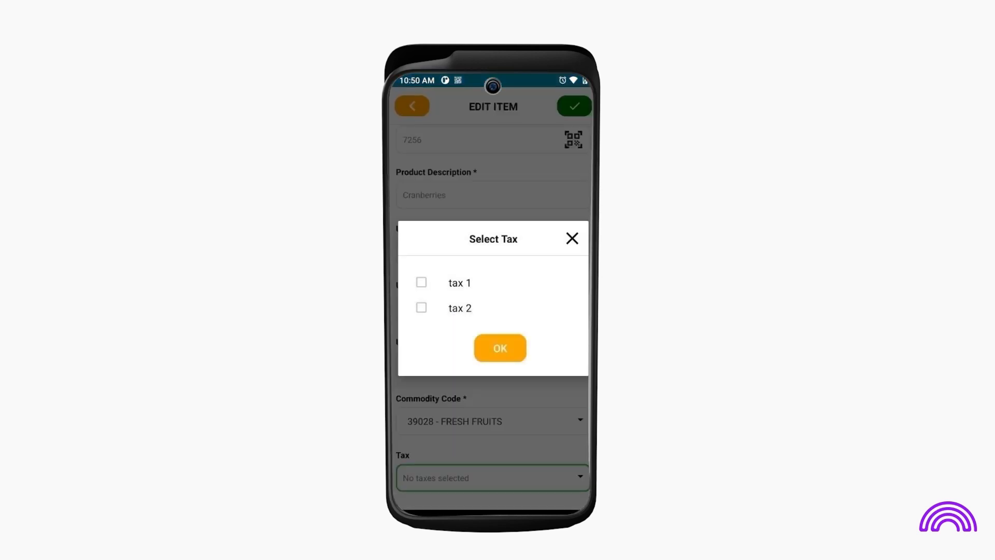
pyautogui.click(500, 348)
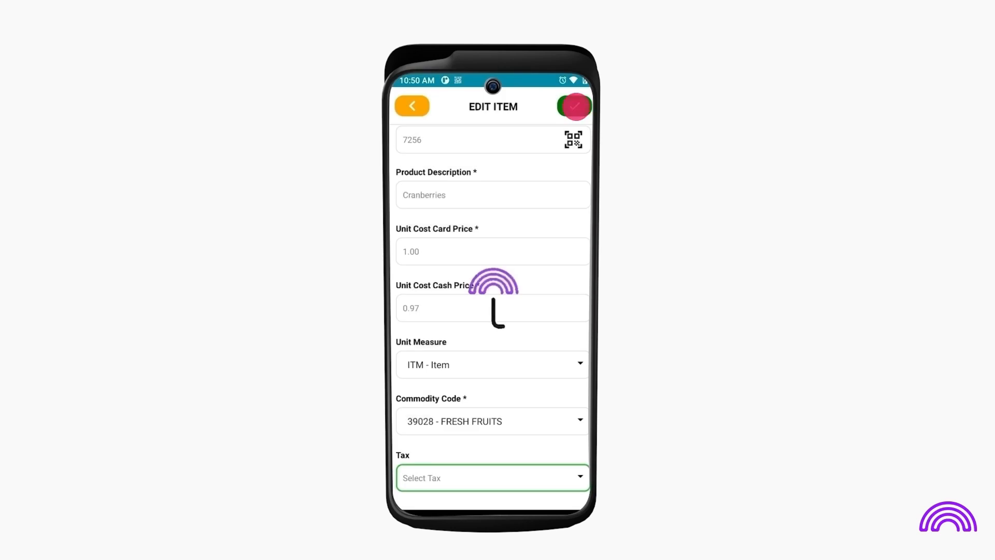
# Save the Berries item and add one Berries and one Orange to the cart, totaling $1.97 cash, $2.03 card
pyautogui.click(573, 106)
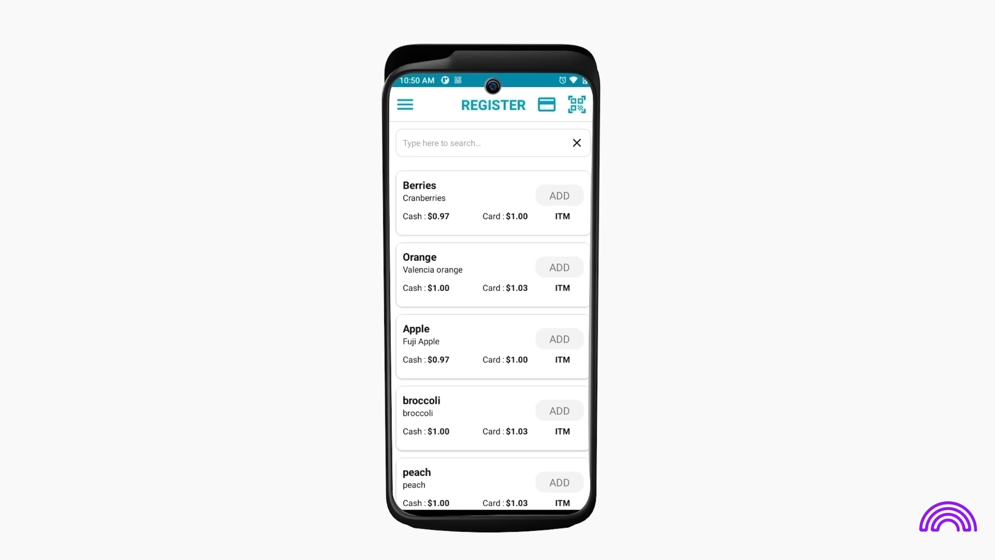
pyautogui.click(559, 196)
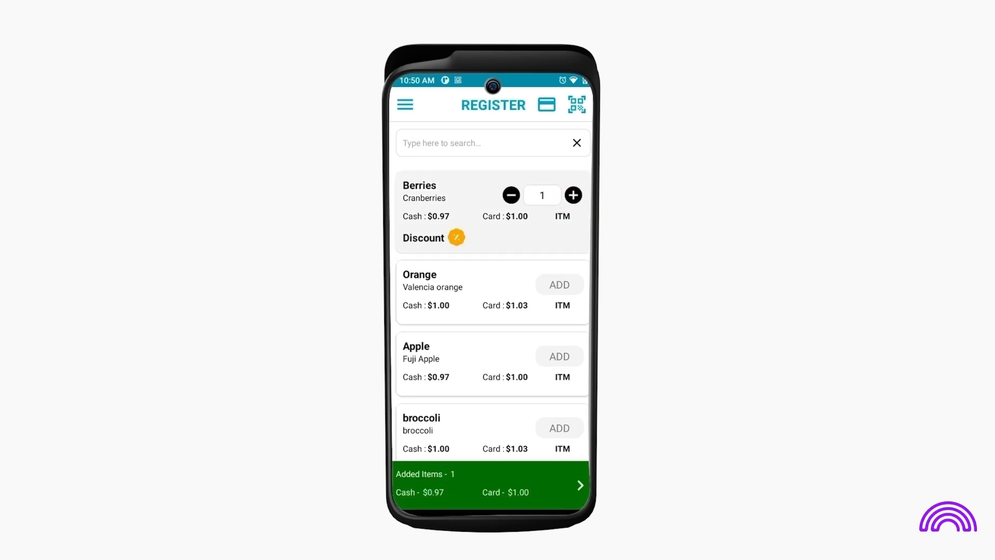
pyautogui.click(576, 103)
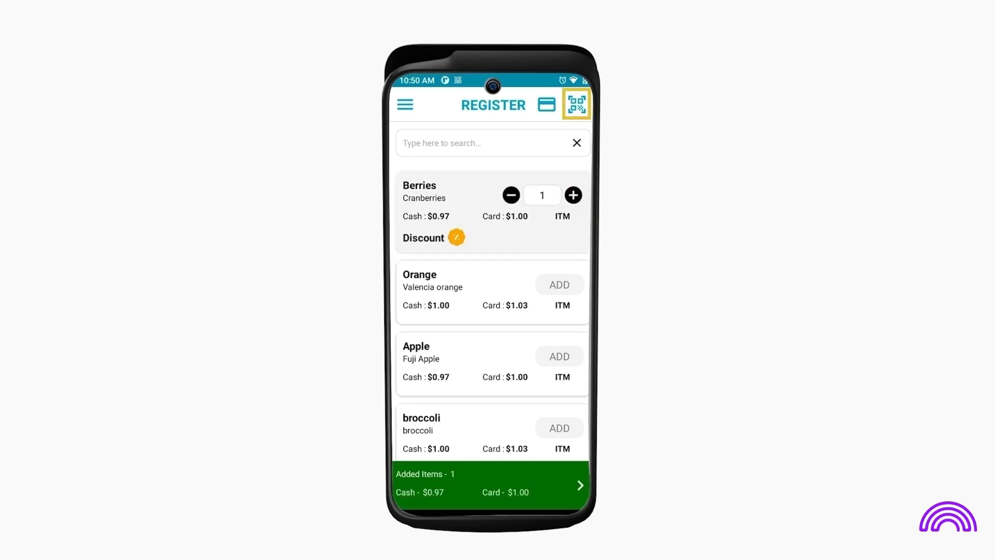
pyautogui.click(558, 284)
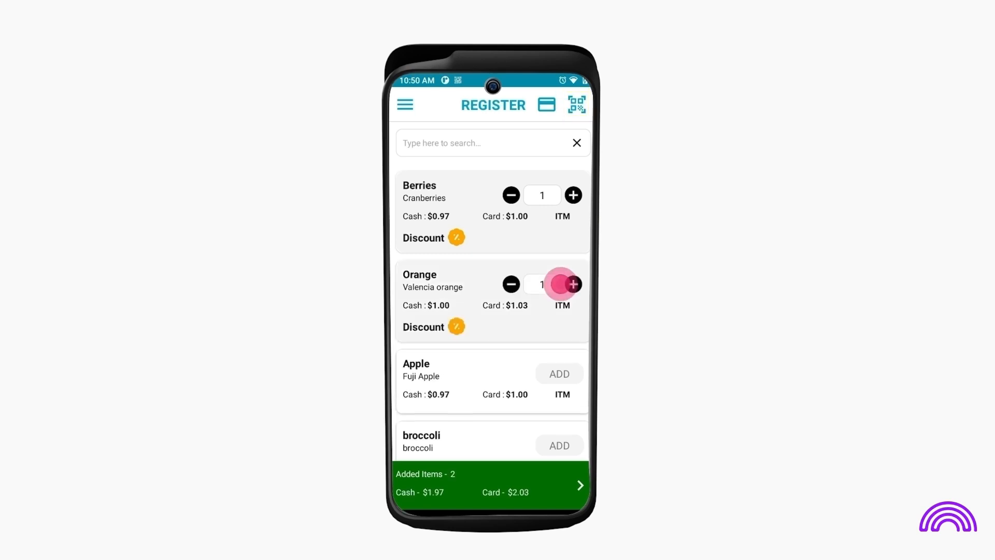
pyautogui.click(573, 284)
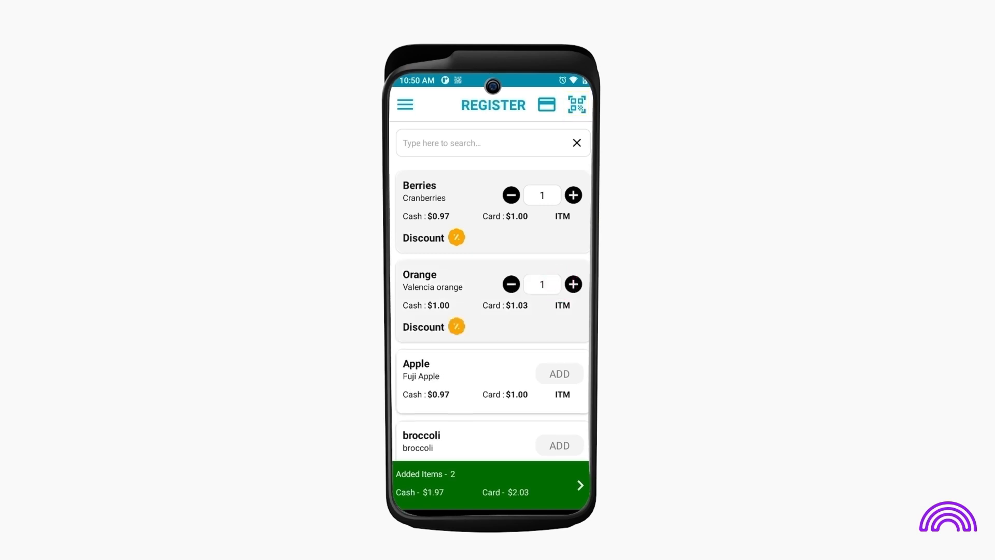
pyautogui.click(430, 326)
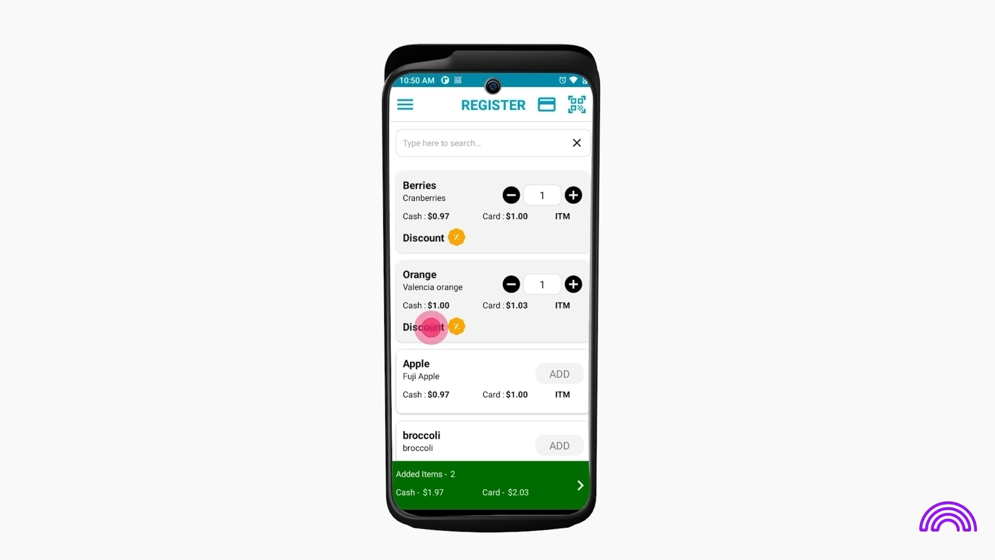
pyautogui.click(456, 326)
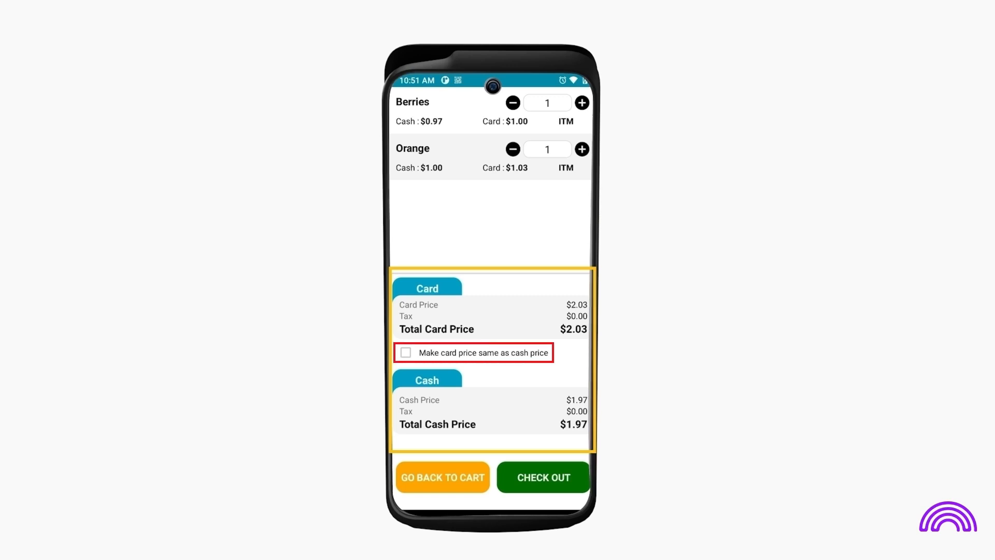
# Check out the Berries and Orange order at $2.03 card, $1.97 cash
pyautogui.click(542, 477)
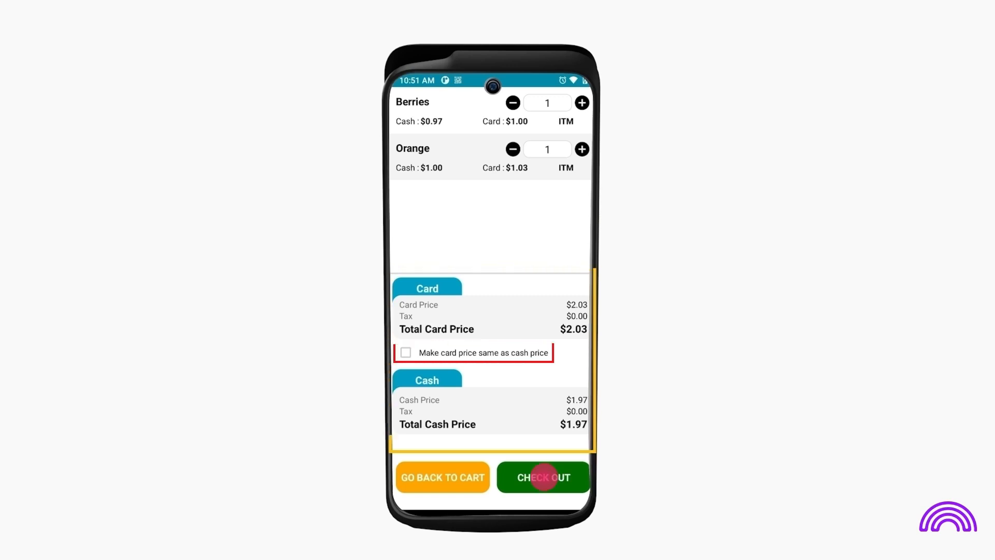
pyautogui.click(542, 477)
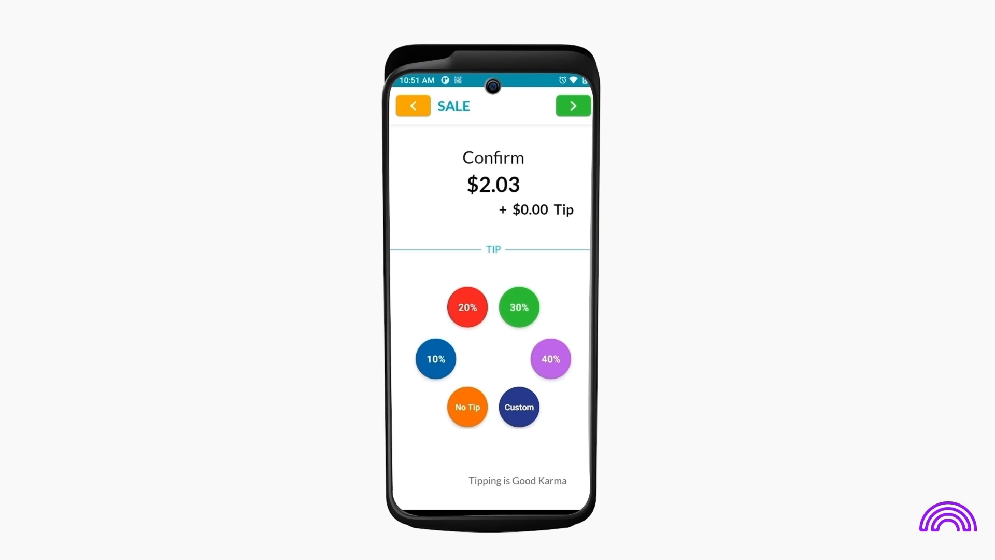
# Add a 10% tip and choose card payment for the $2.23 total
pyautogui.click(435, 359)
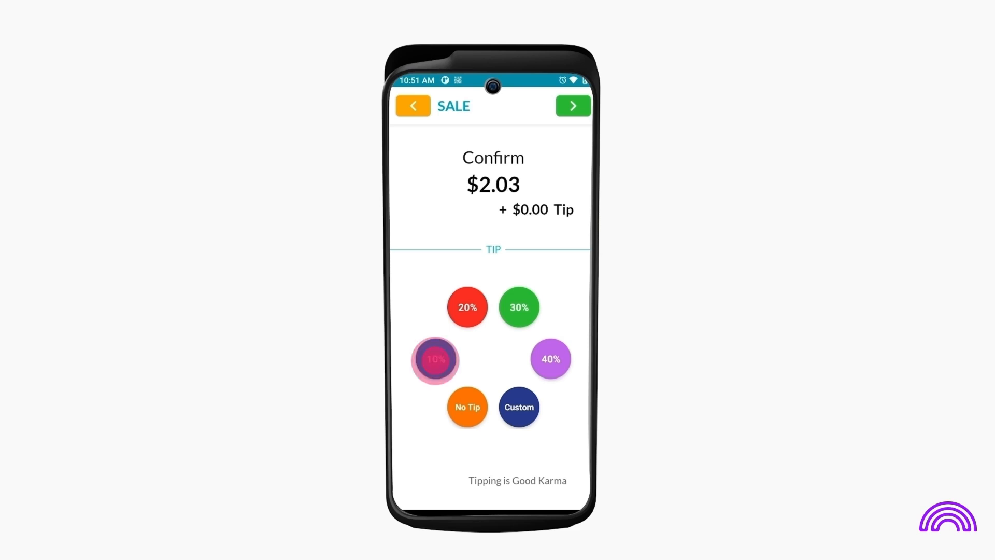
pyautogui.click(436, 359)
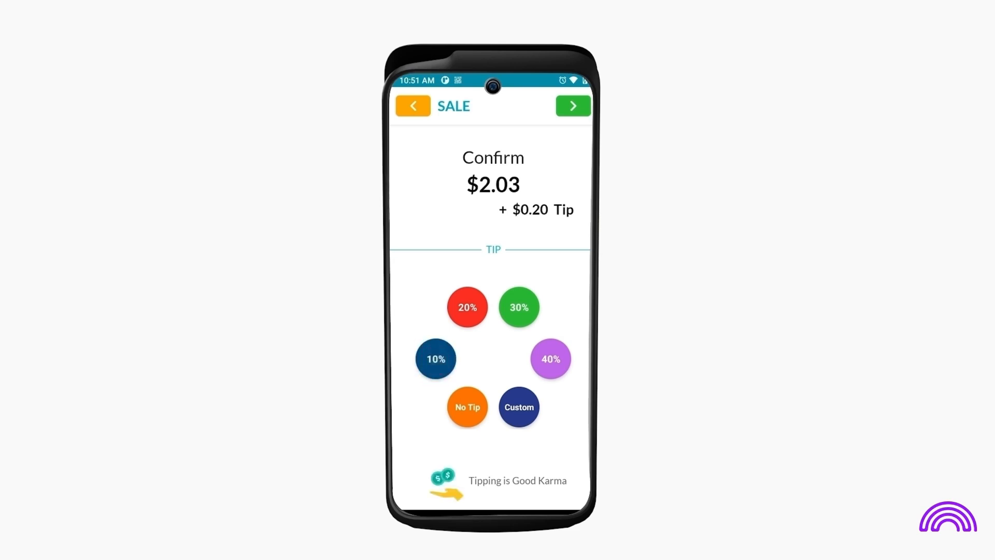
pyautogui.click(572, 105)
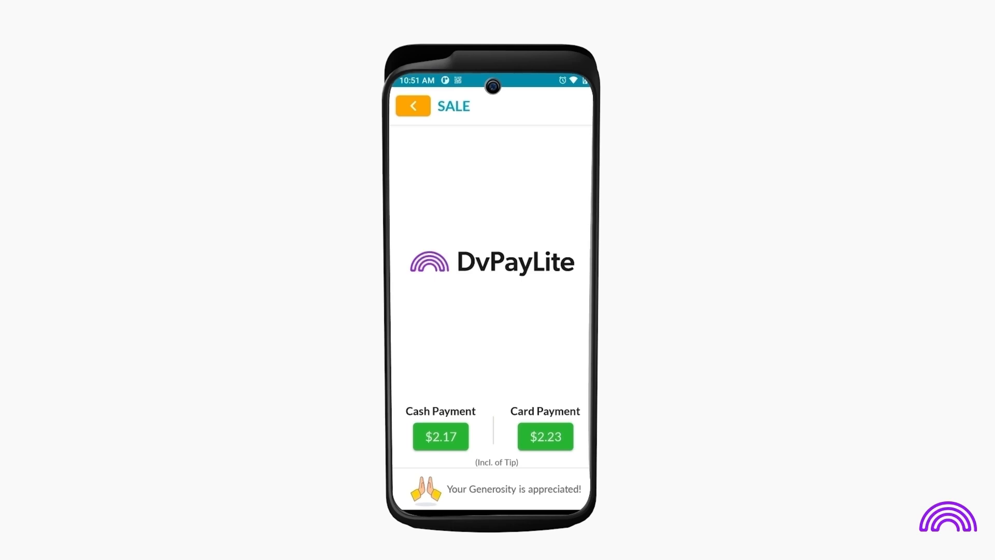
pyautogui.click(544, 437)
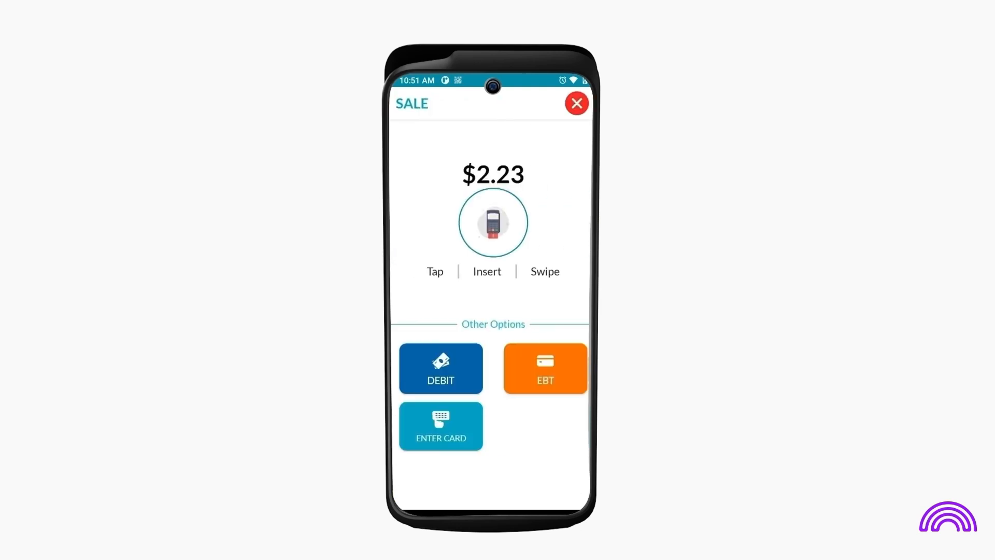